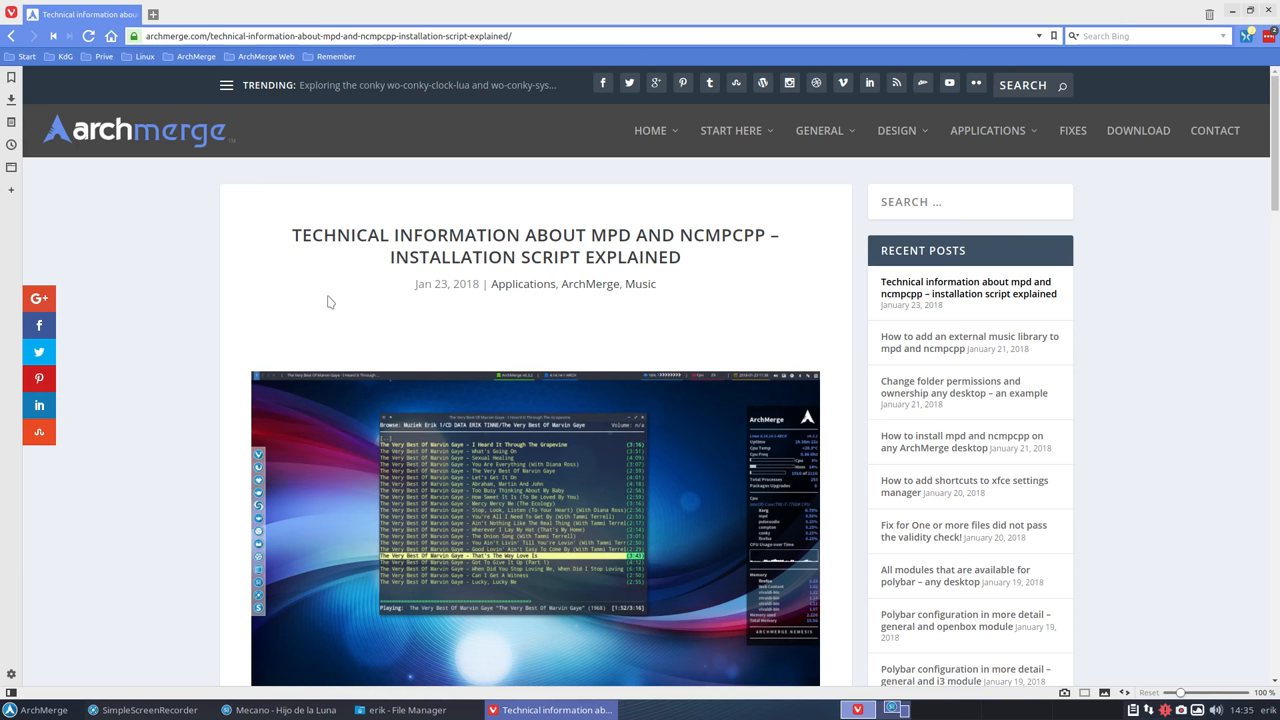
mouse_move(340, 280)
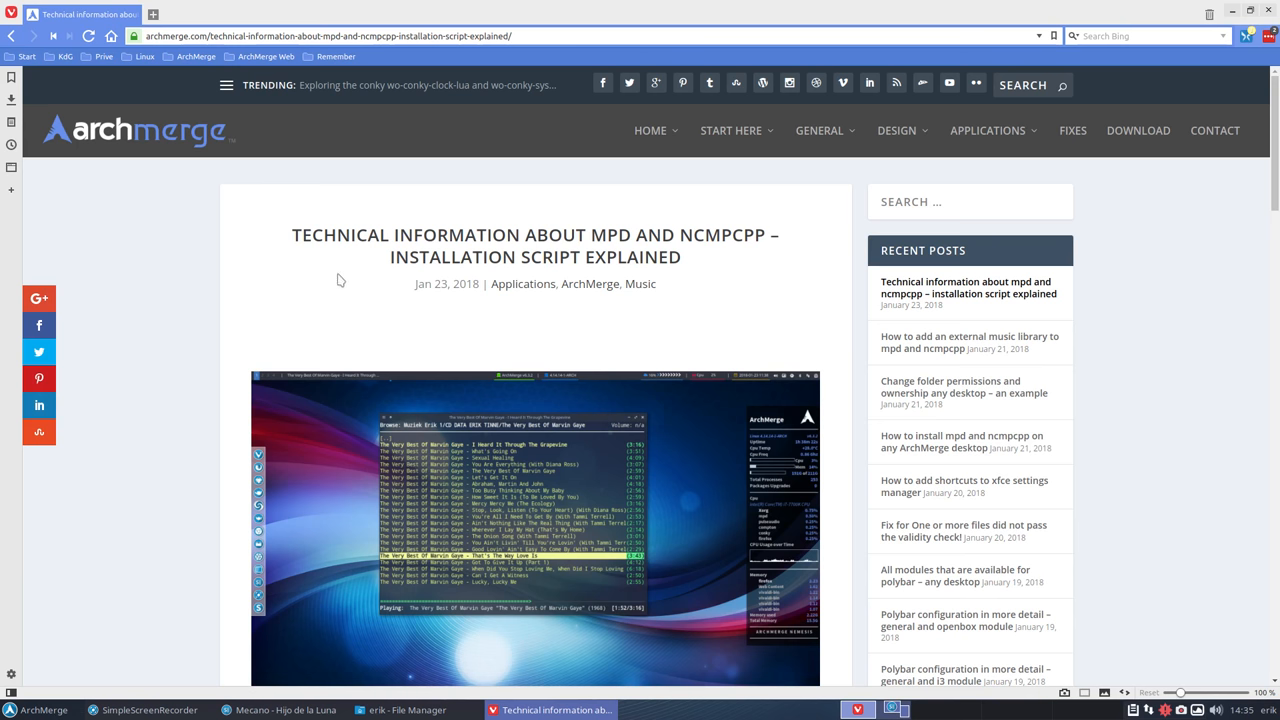
Follow the pastebin link to the complete 'Ncmpcpp red and white' config.
scroll("down", 3)
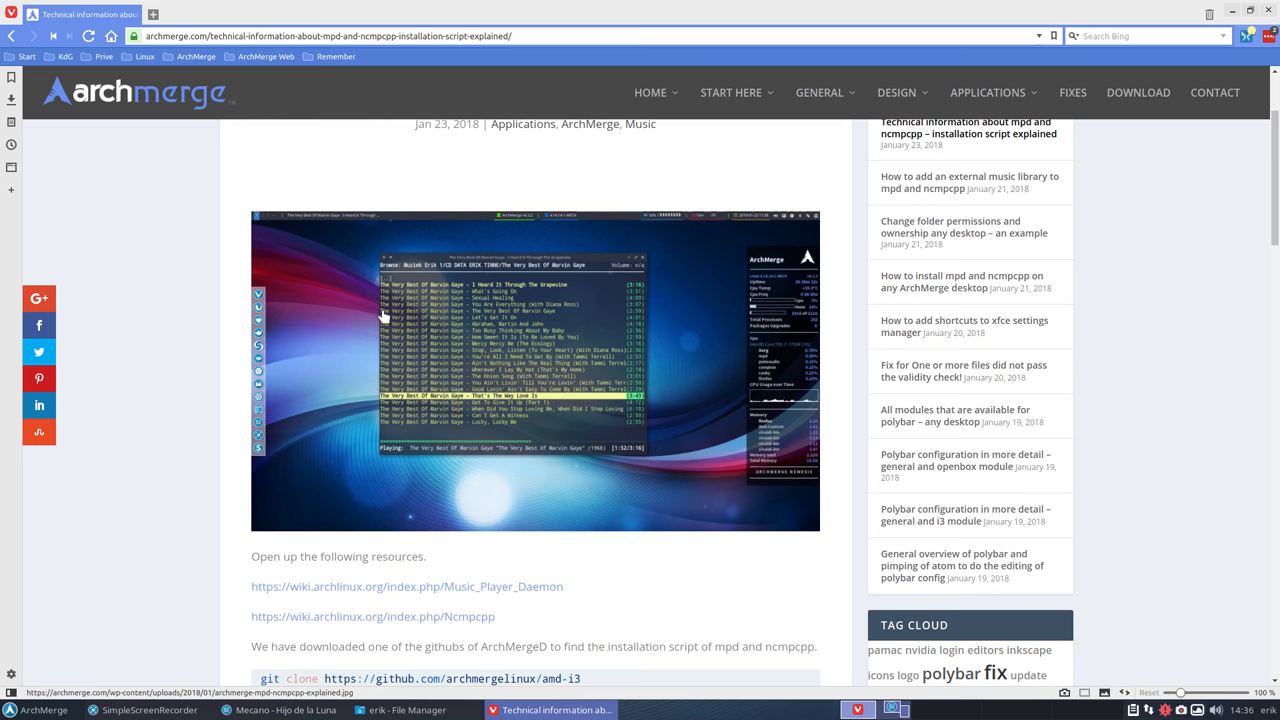
scroll("down", 3)
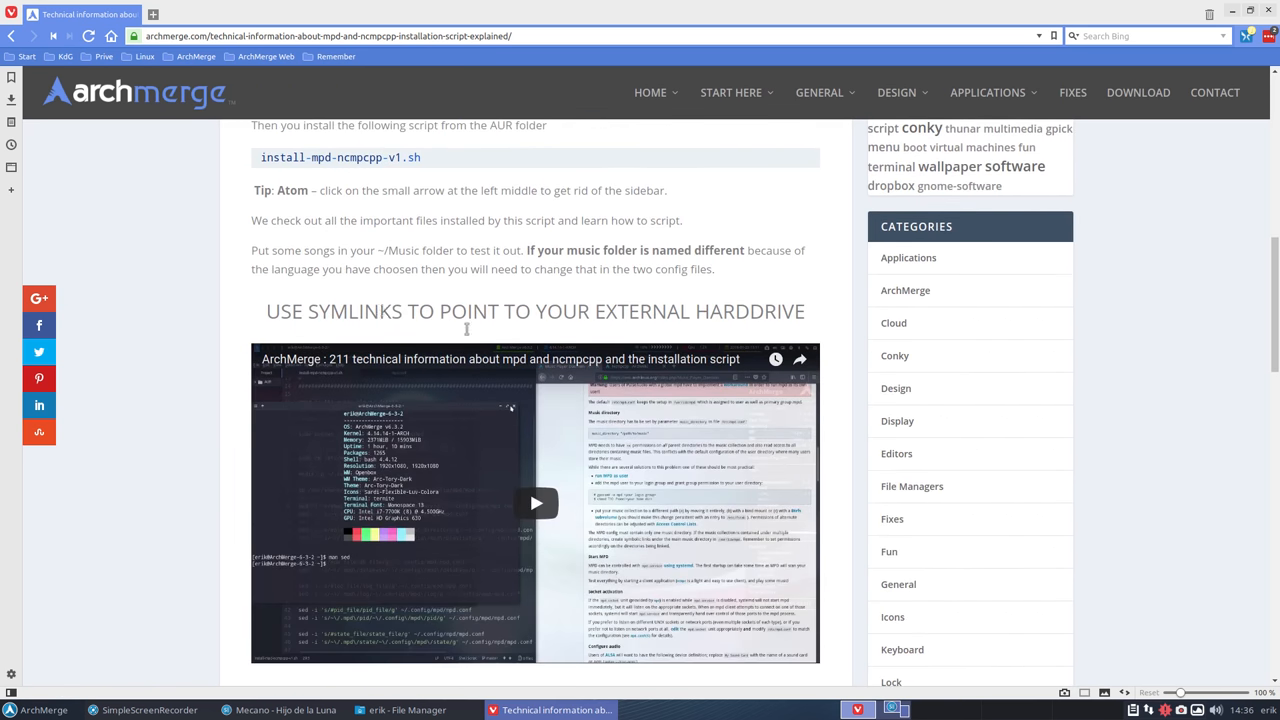
scroll("down", 3)
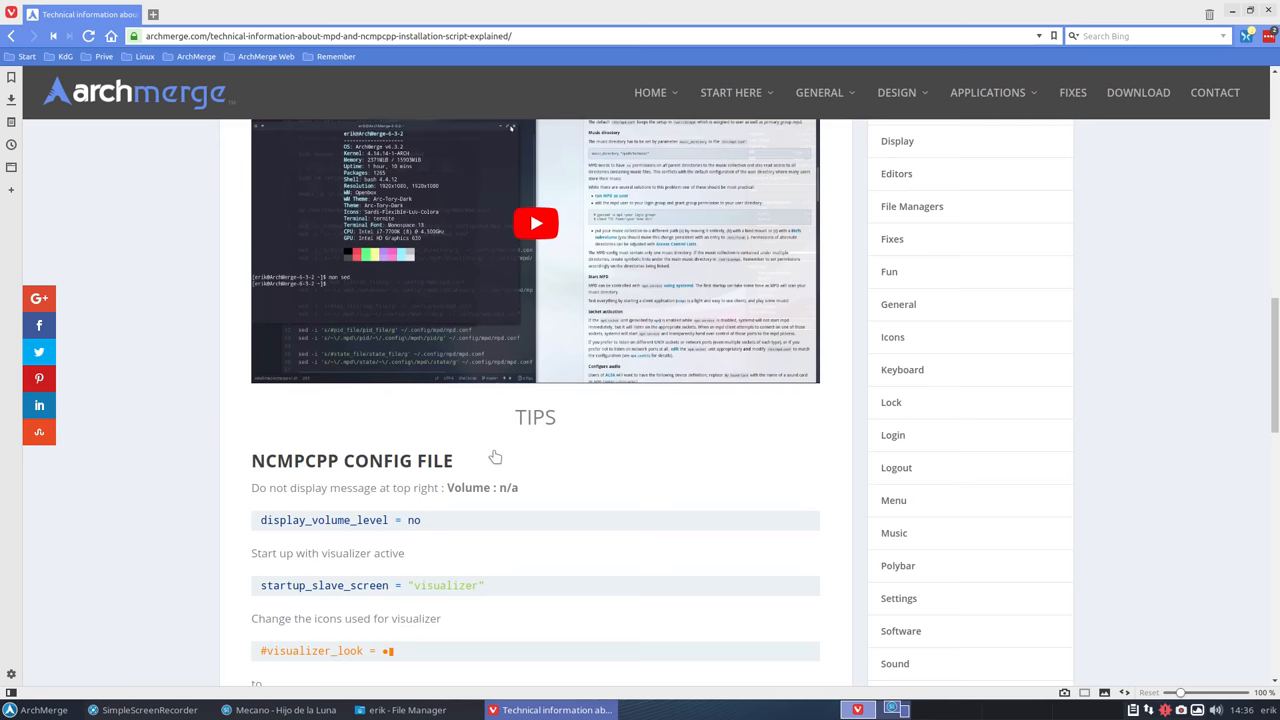
scroll("down", 3)
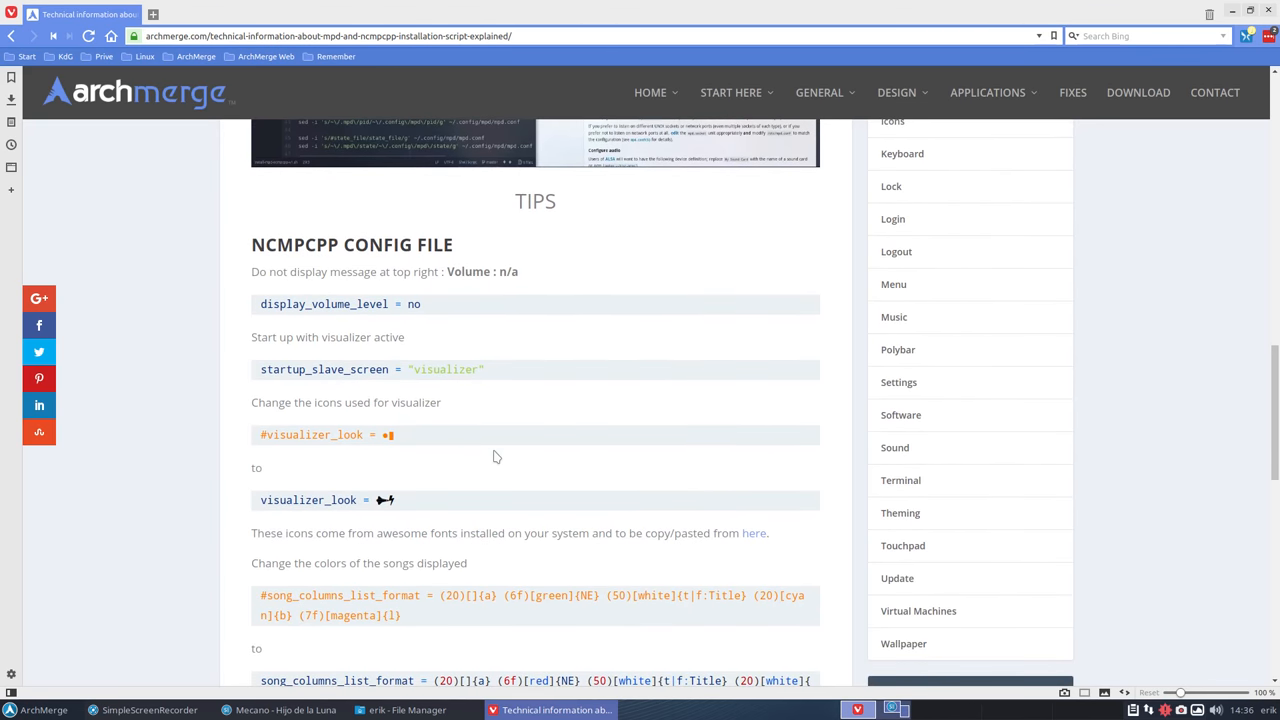
scroll("down", 3)
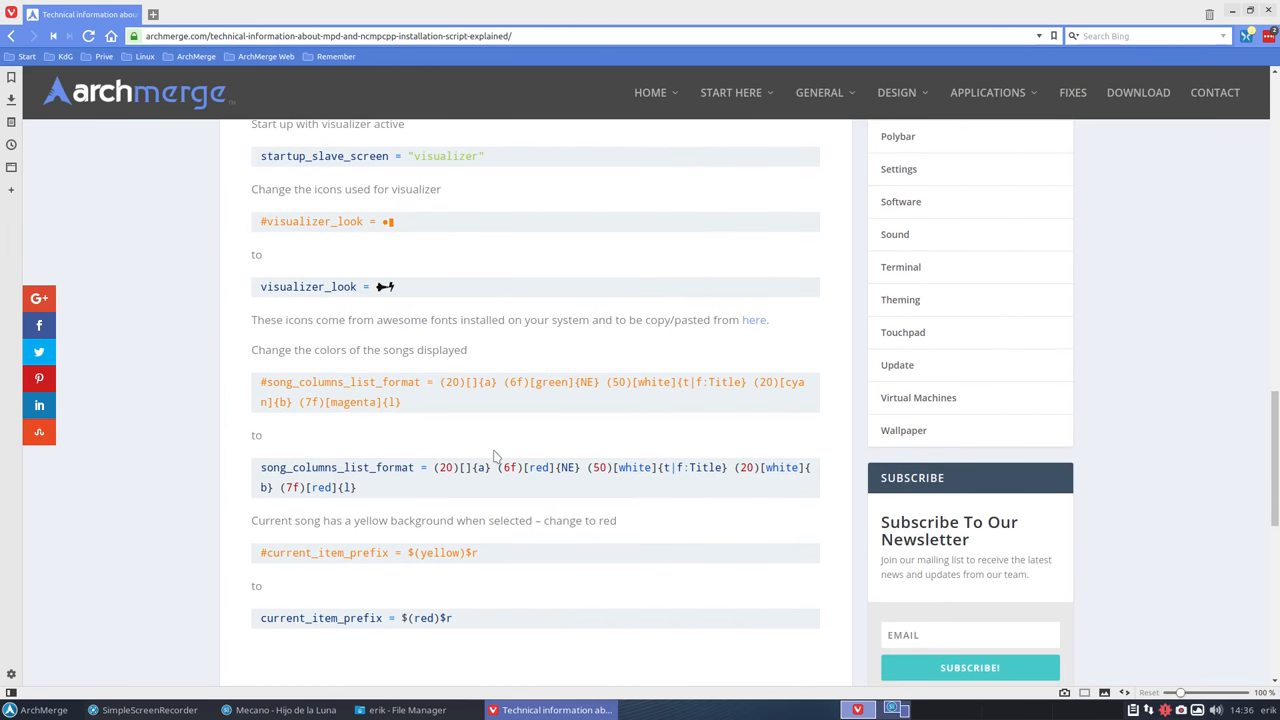
scroll("down", 3)
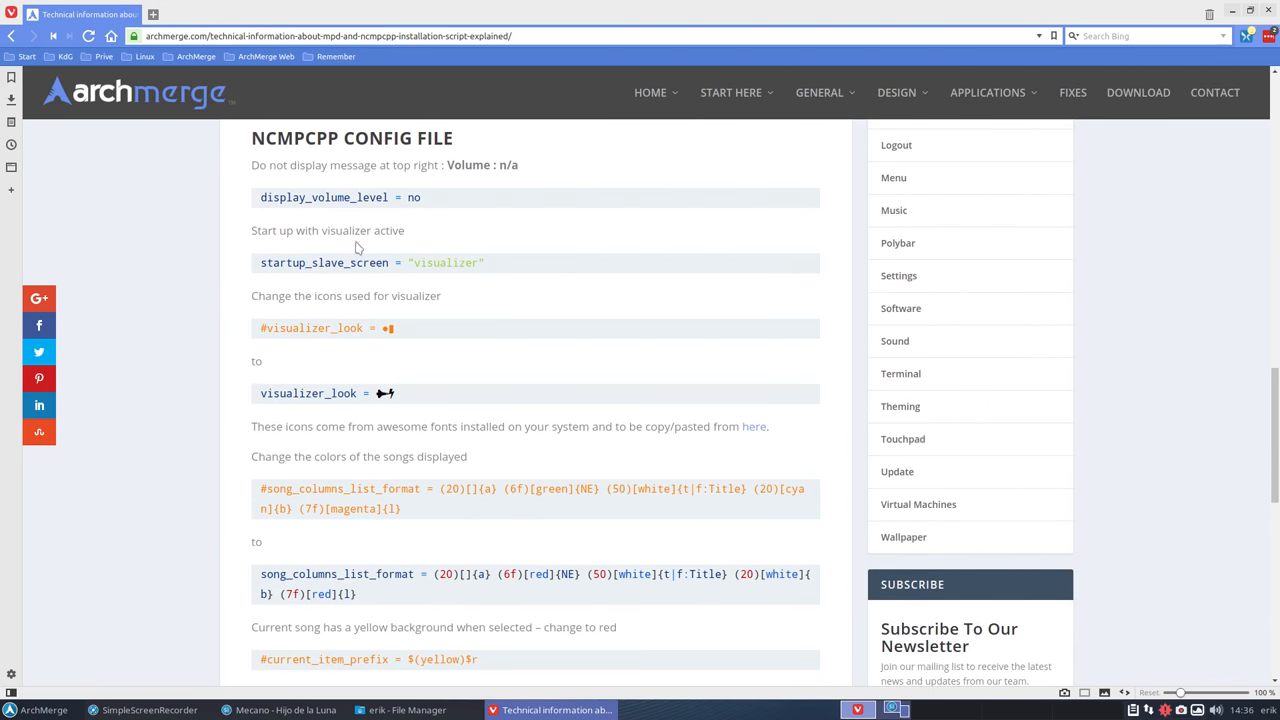
scroll("down", 3)
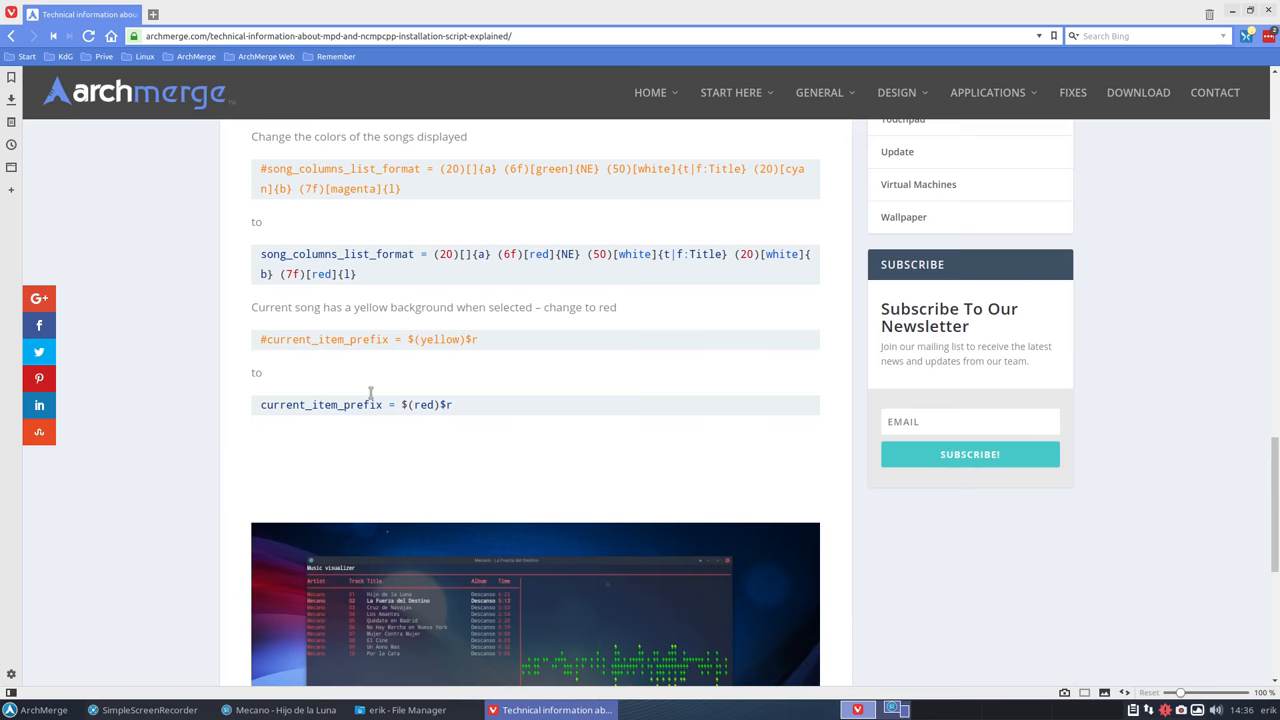
scroll("down", 3)
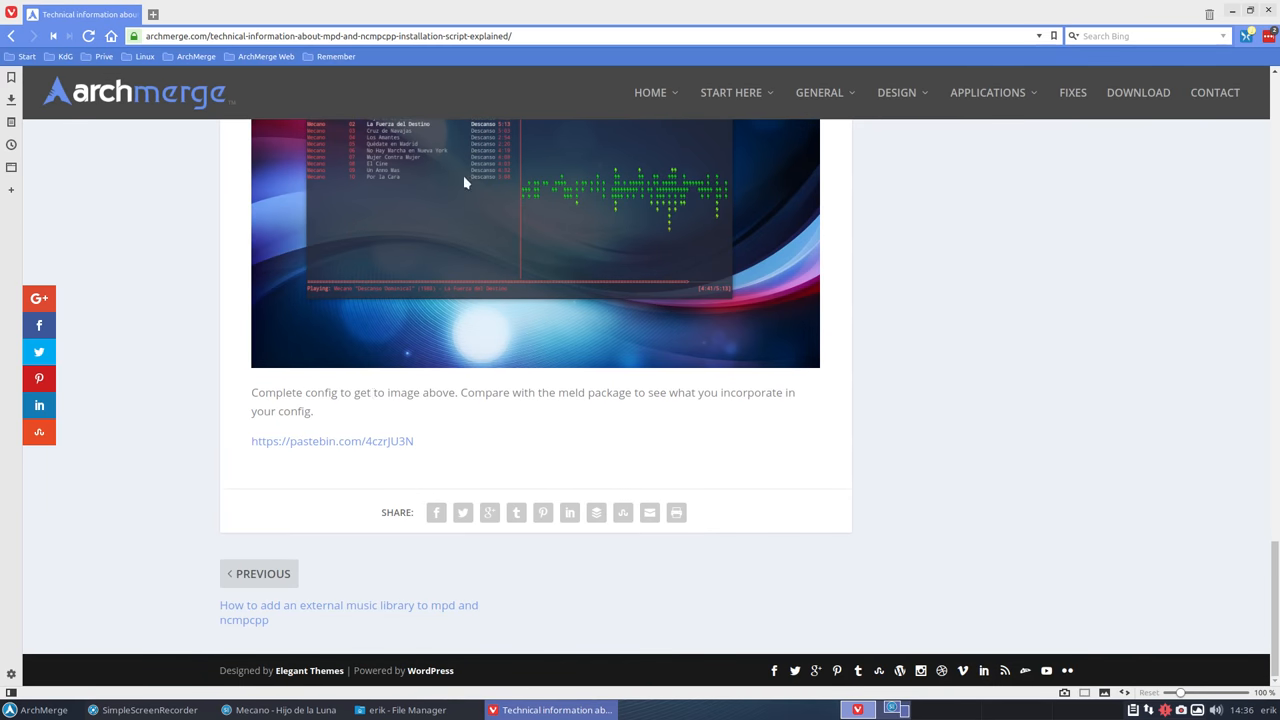
mouse_move(364, 450)
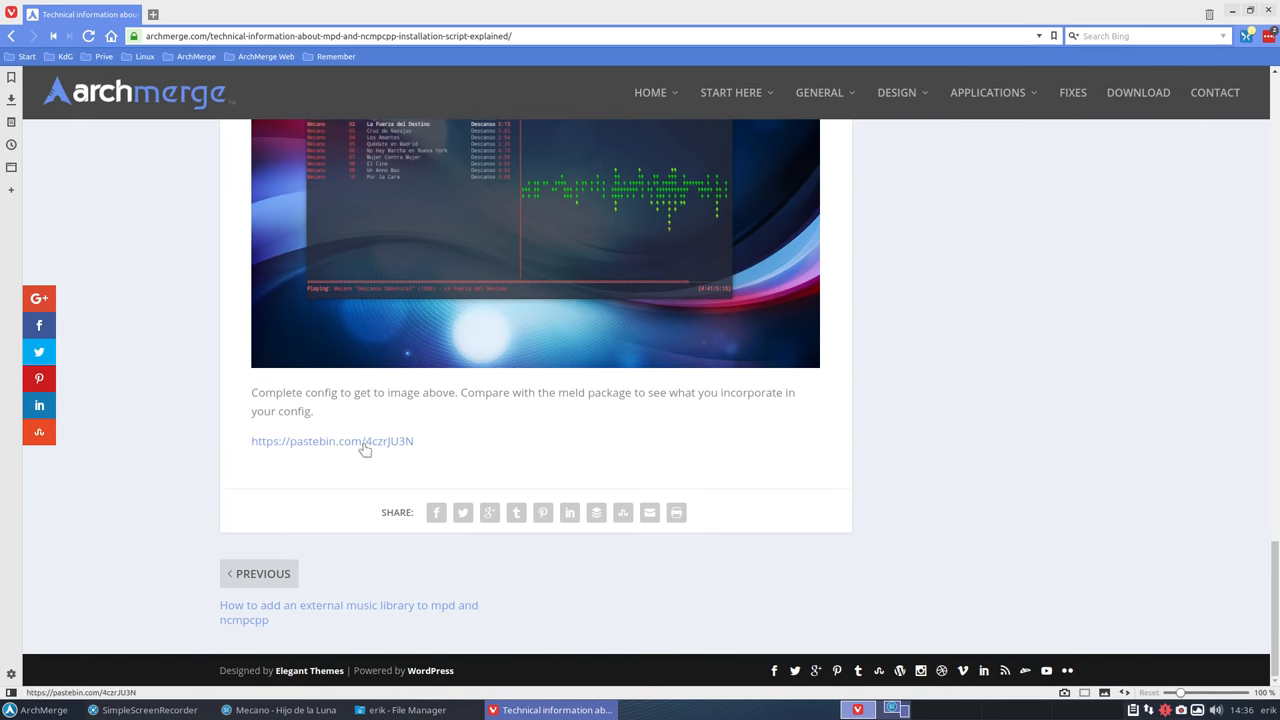
mouse_move(372, 444)
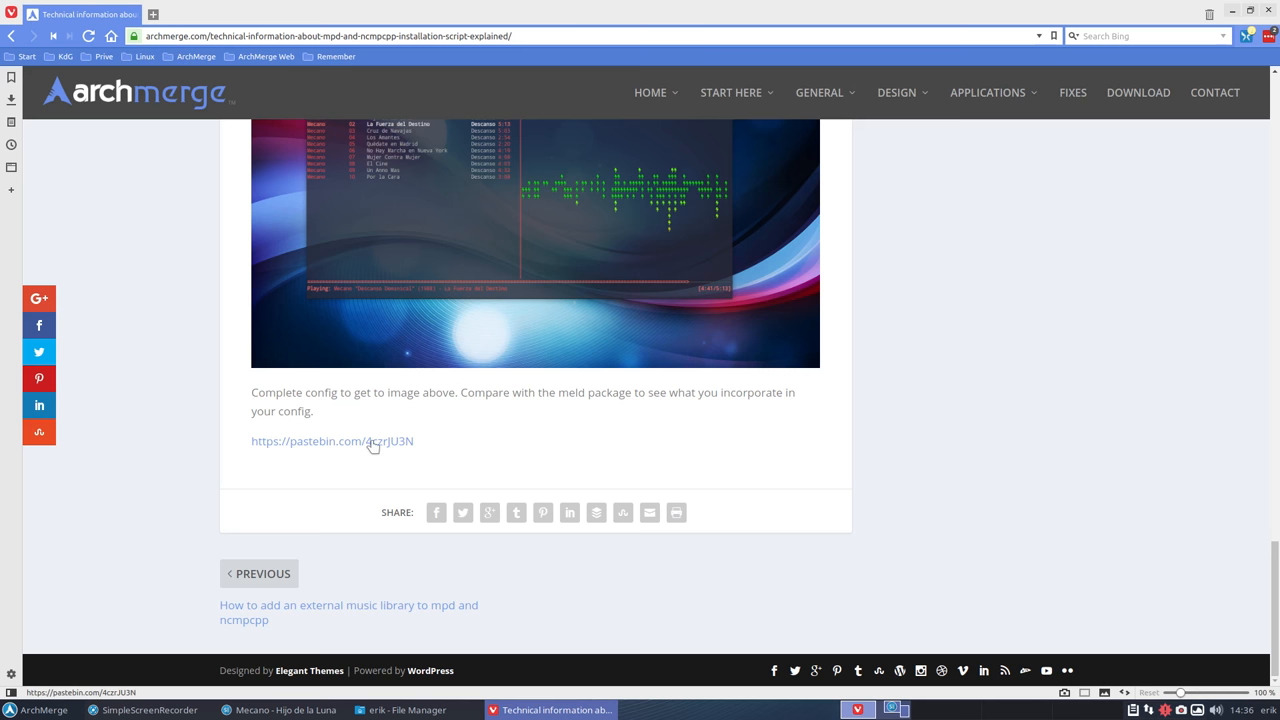
left_click(332, 442)
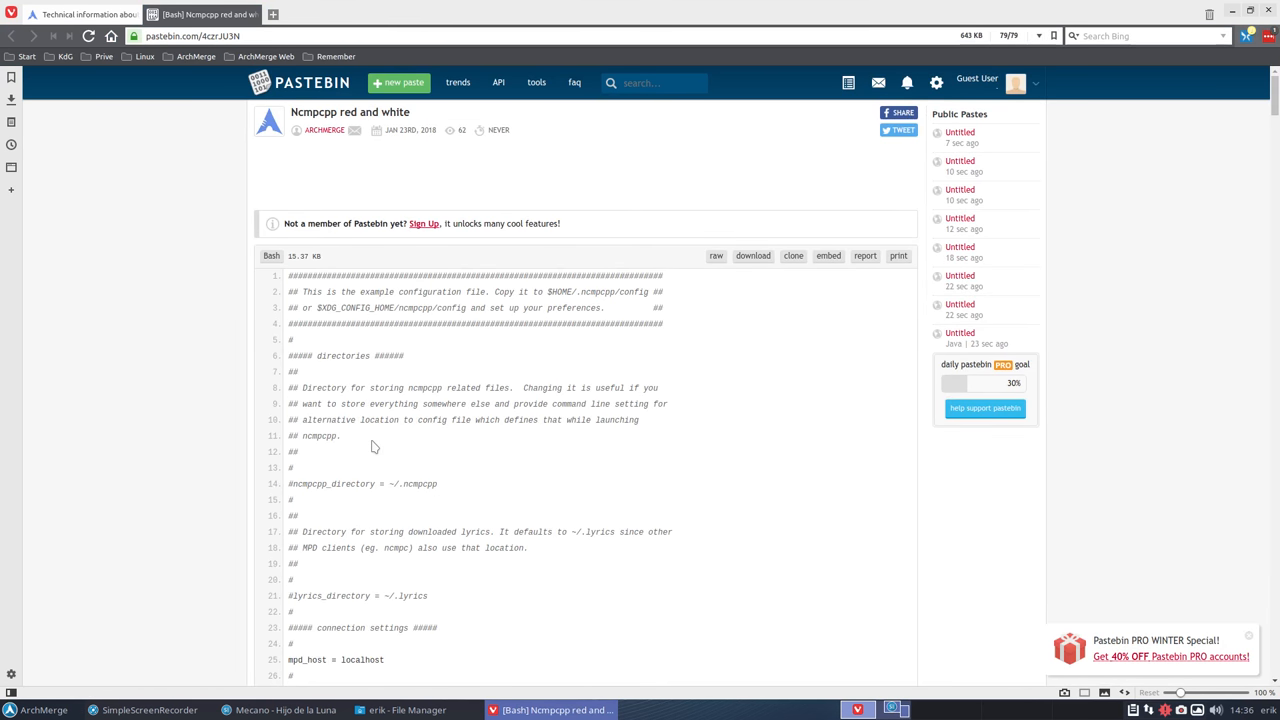
Reach the RAW Paste Data, copy it, and return to the .ncmpcpp folder in the file manager.
scroll("down", 3)
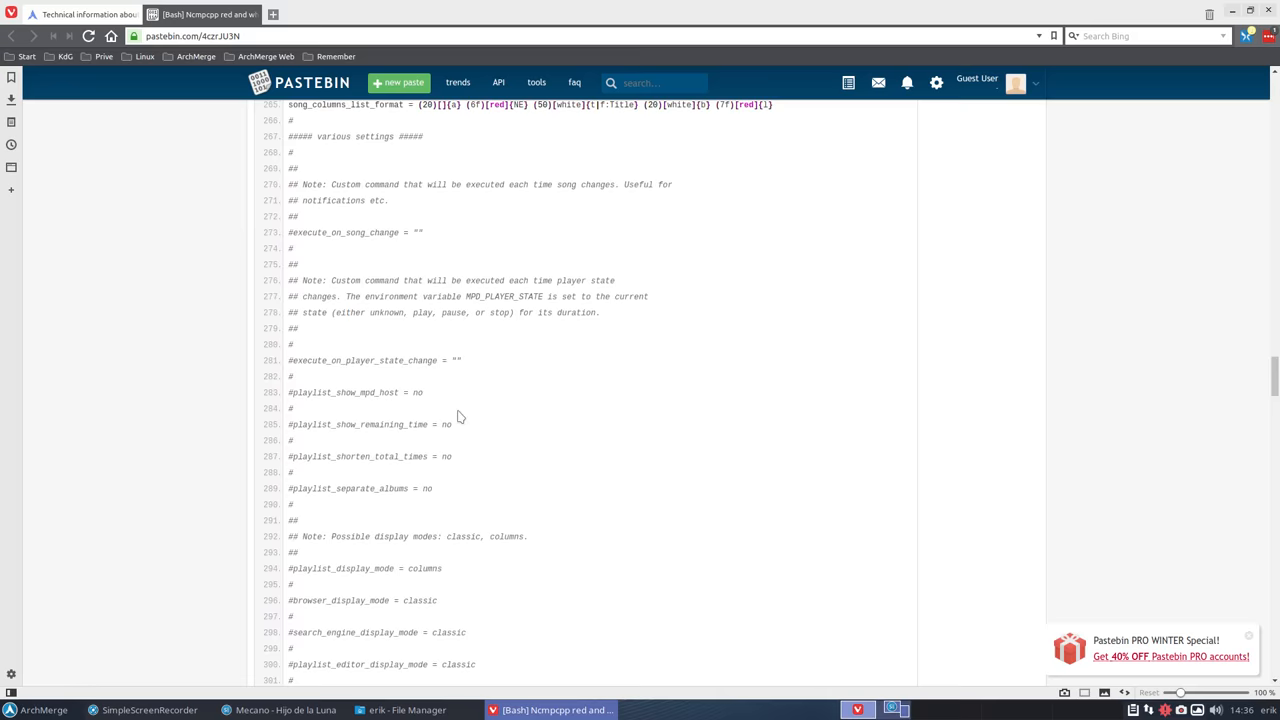
scroll("down", 3)
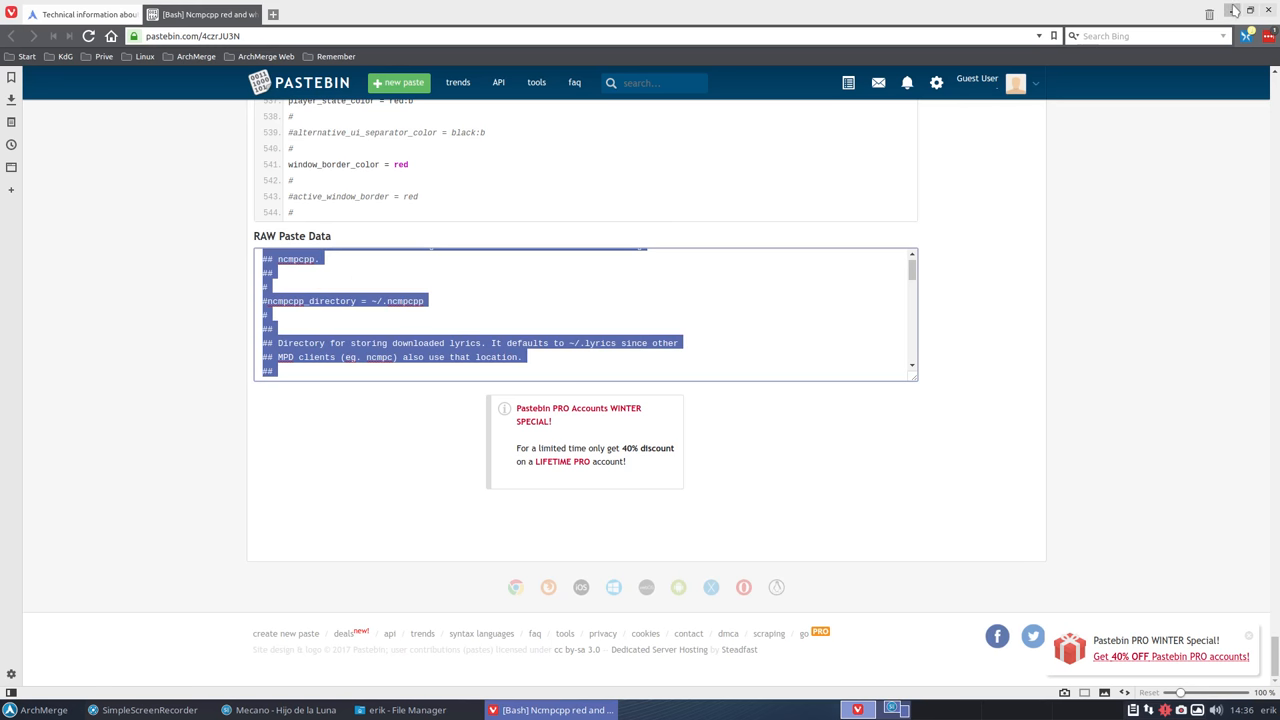
left_click(408, 710)
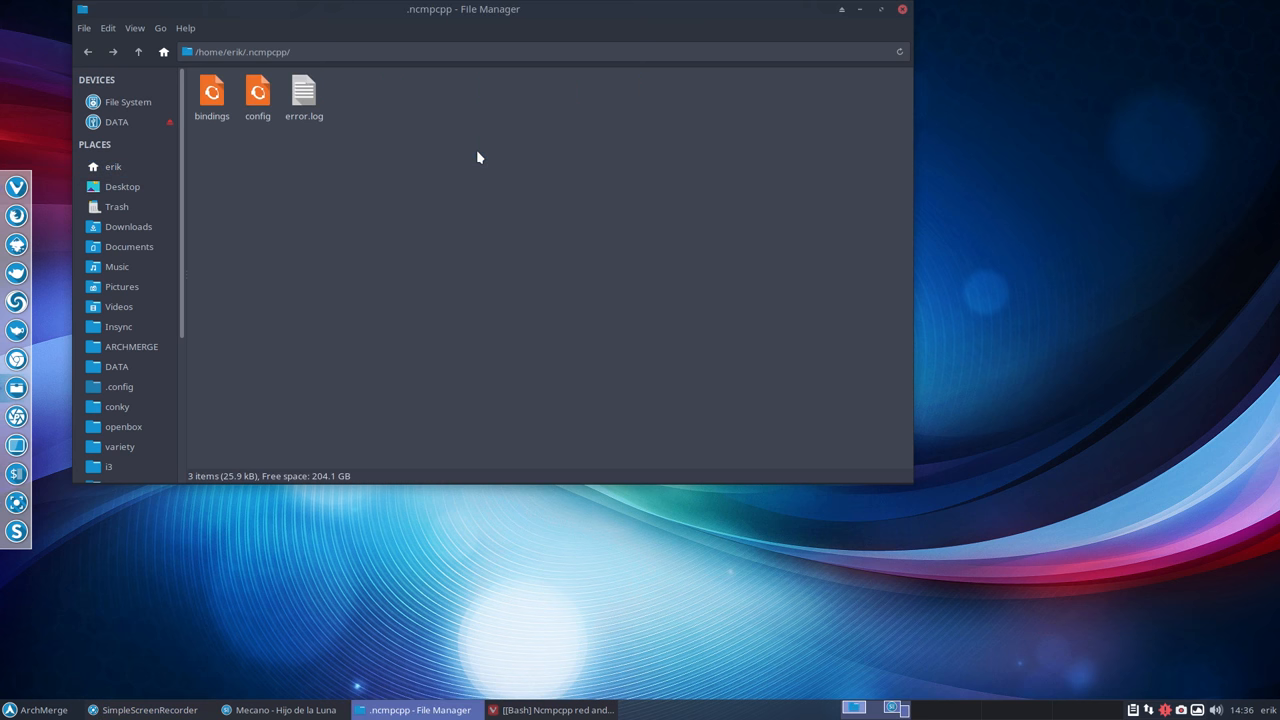
Duplicate config as 'config (copy 1)' and open the original config in Atom.
left_click(256, 92)
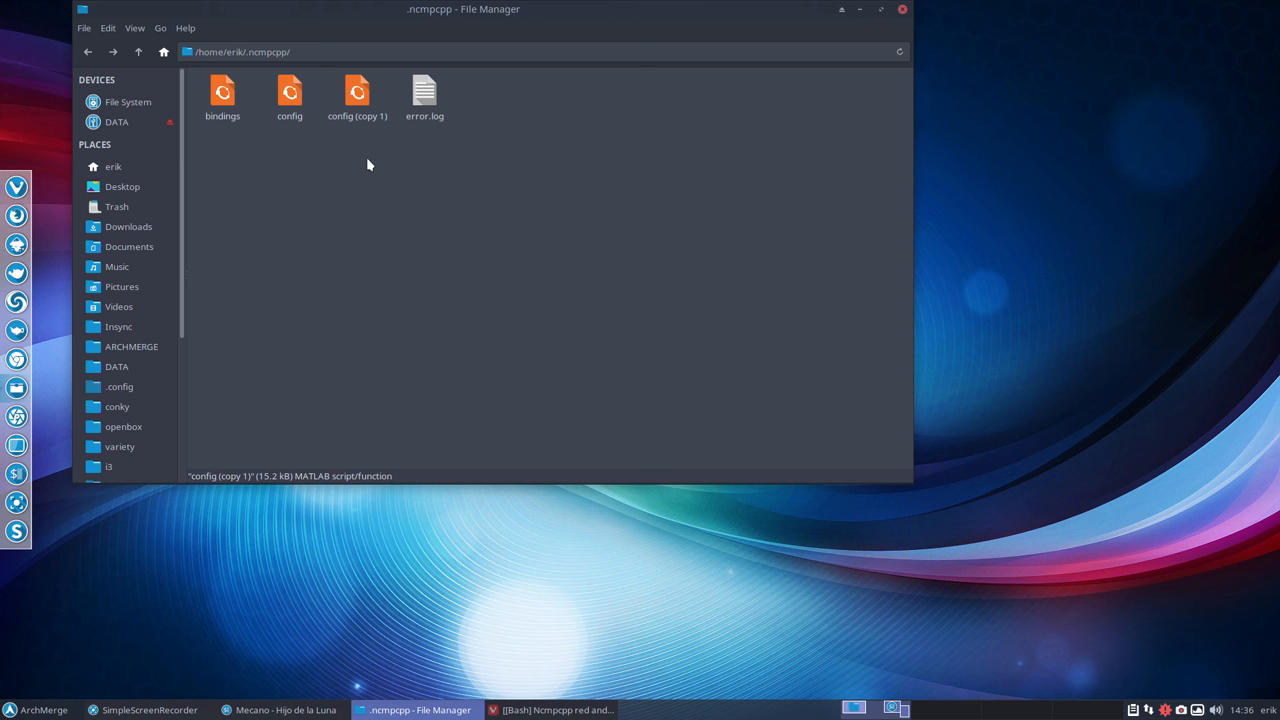
left_click(288, 90)
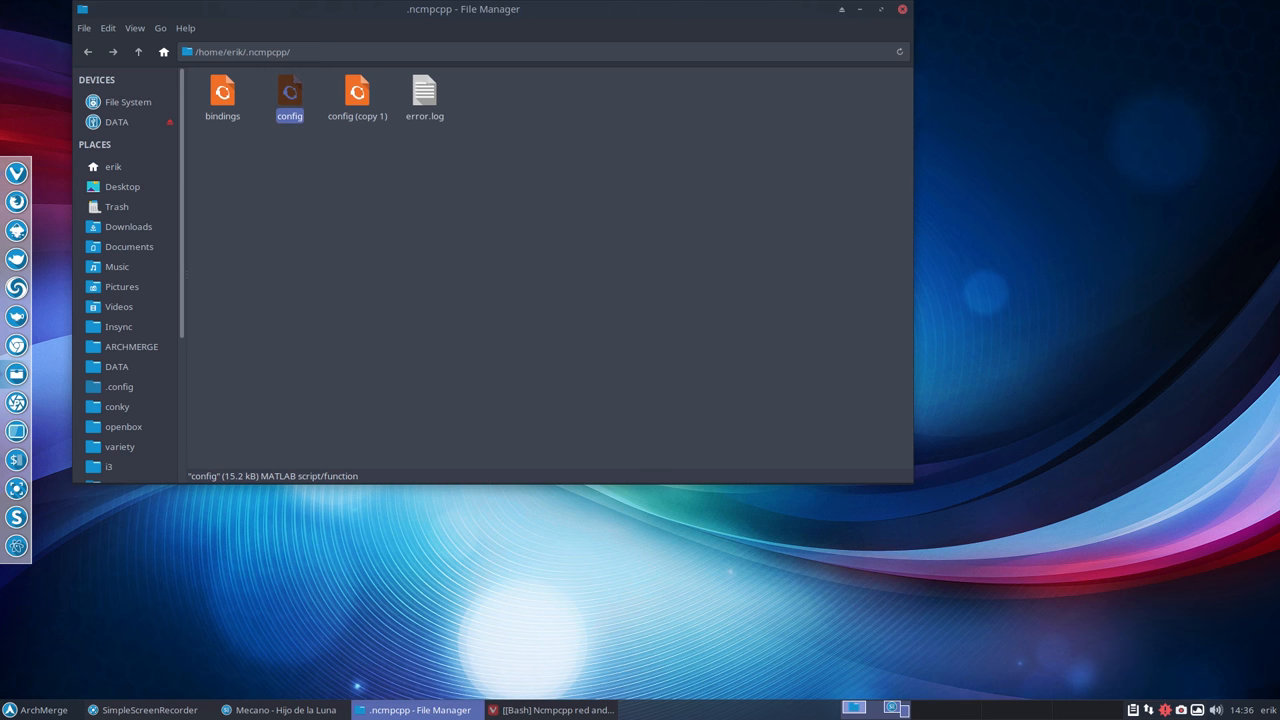
double_click(288, 90)
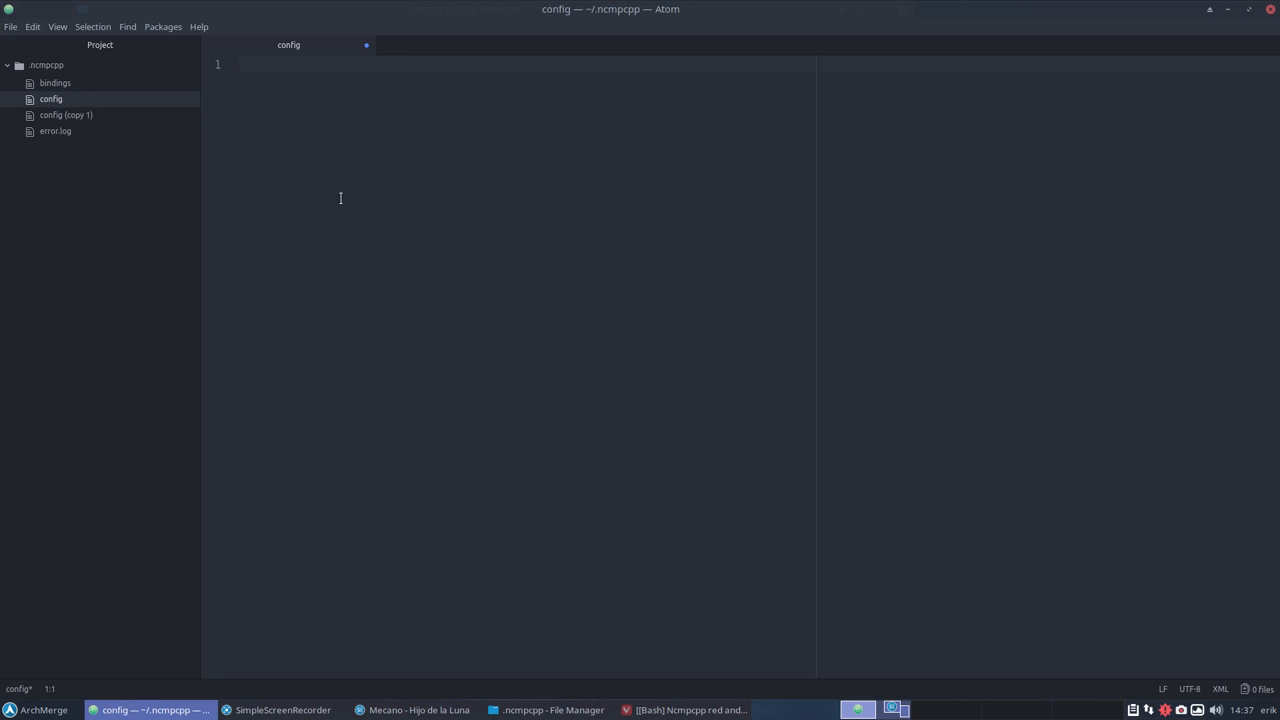
Replace /home/erik/.ncmpcpp/config with the red-and-white pastebin config, save, and bring up ncmpcpp.
type("/home/erik/.ncmpcpp/config")
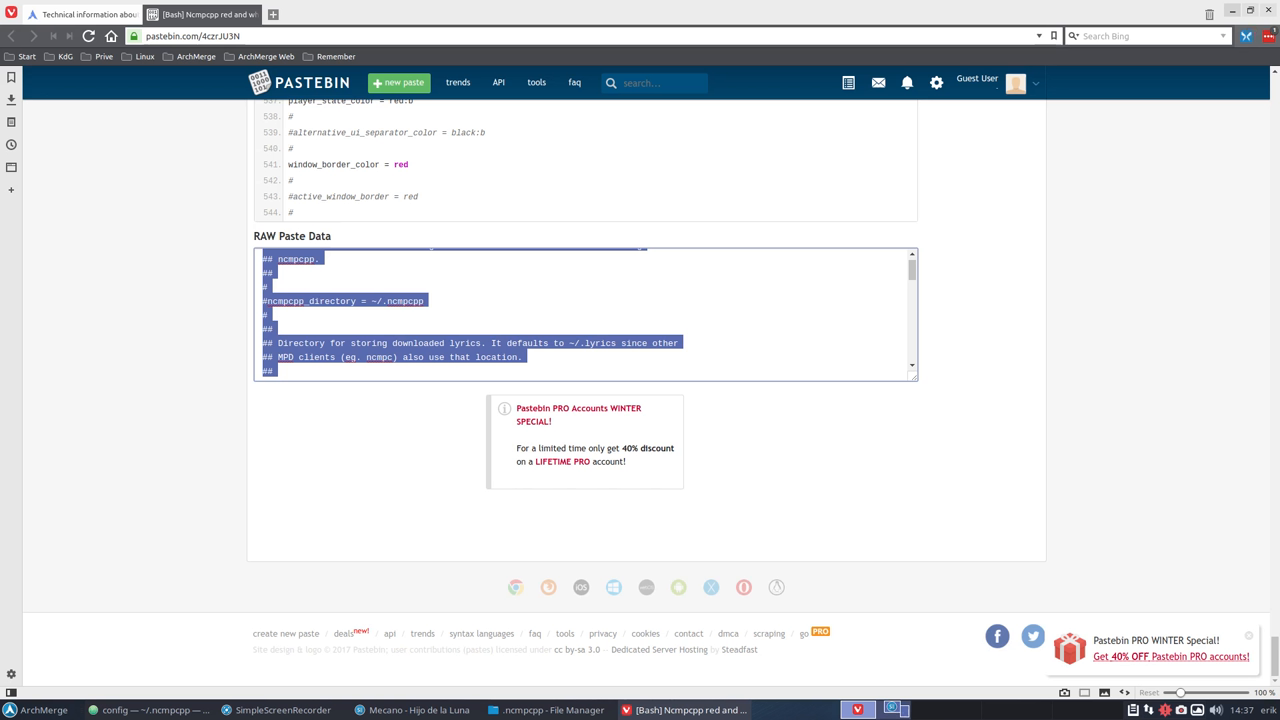
mouse_move(372, 338)
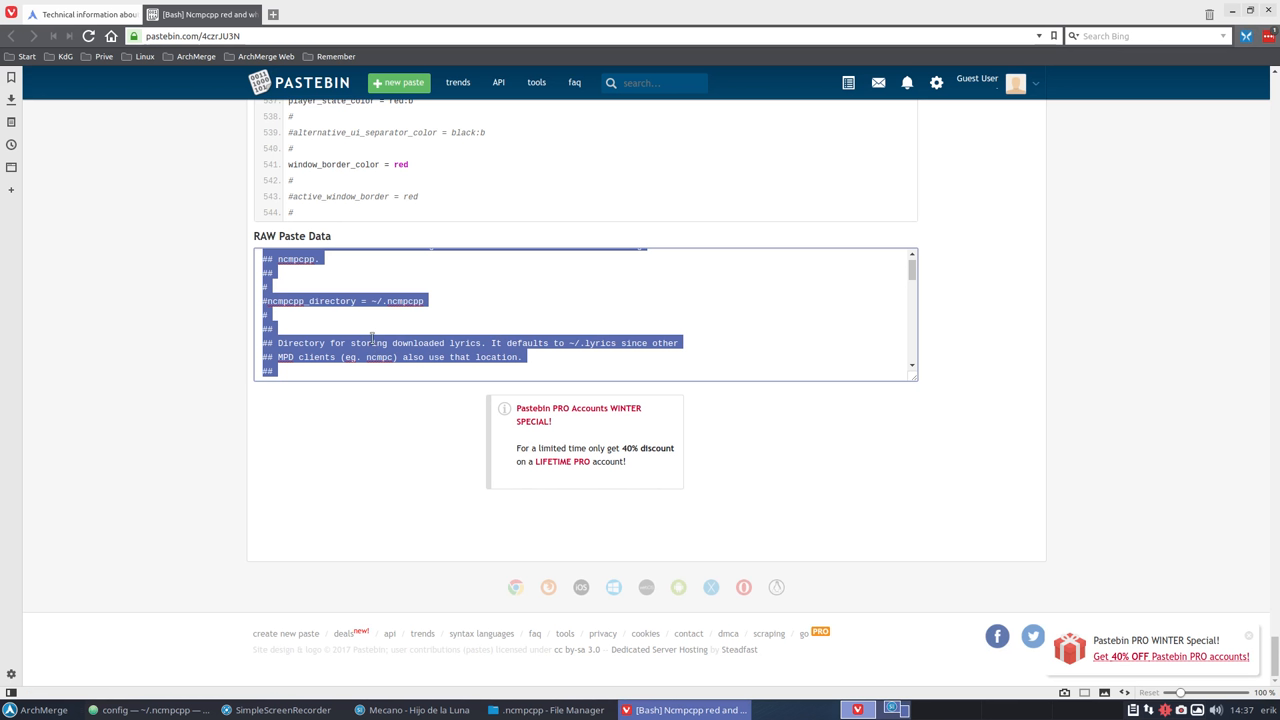
left_click(152, 710)
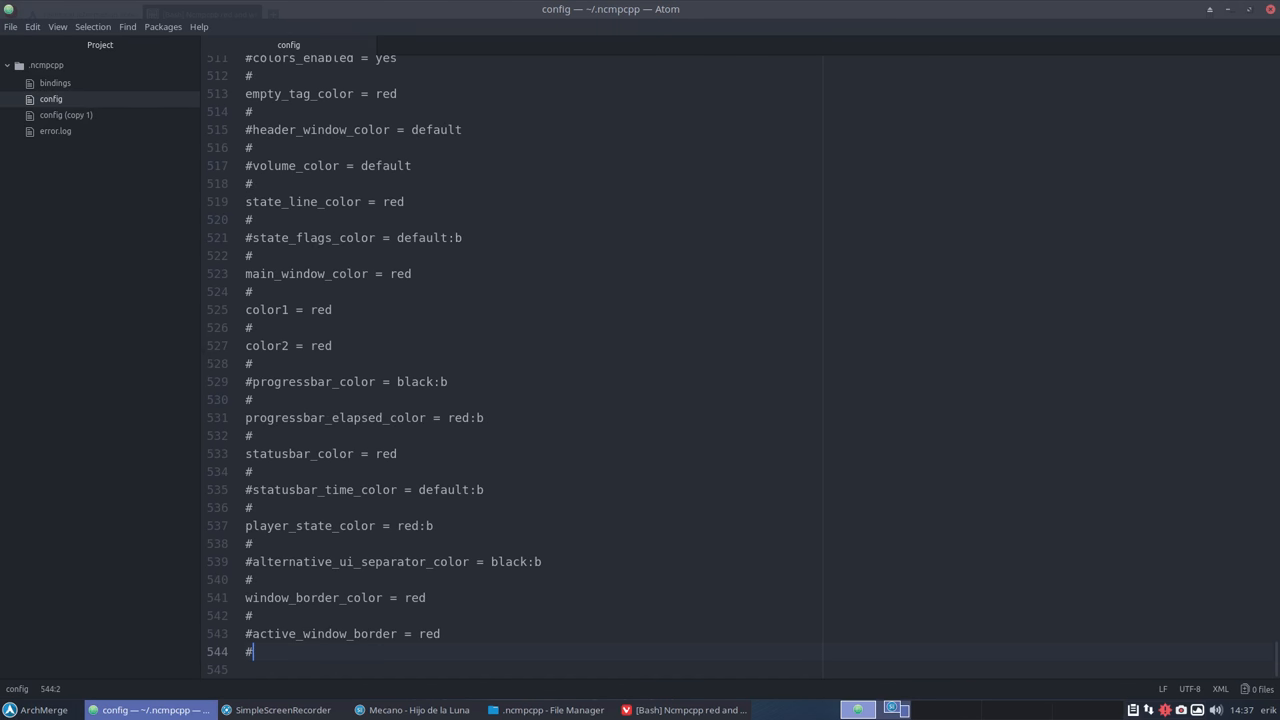
left_click(416, 708)
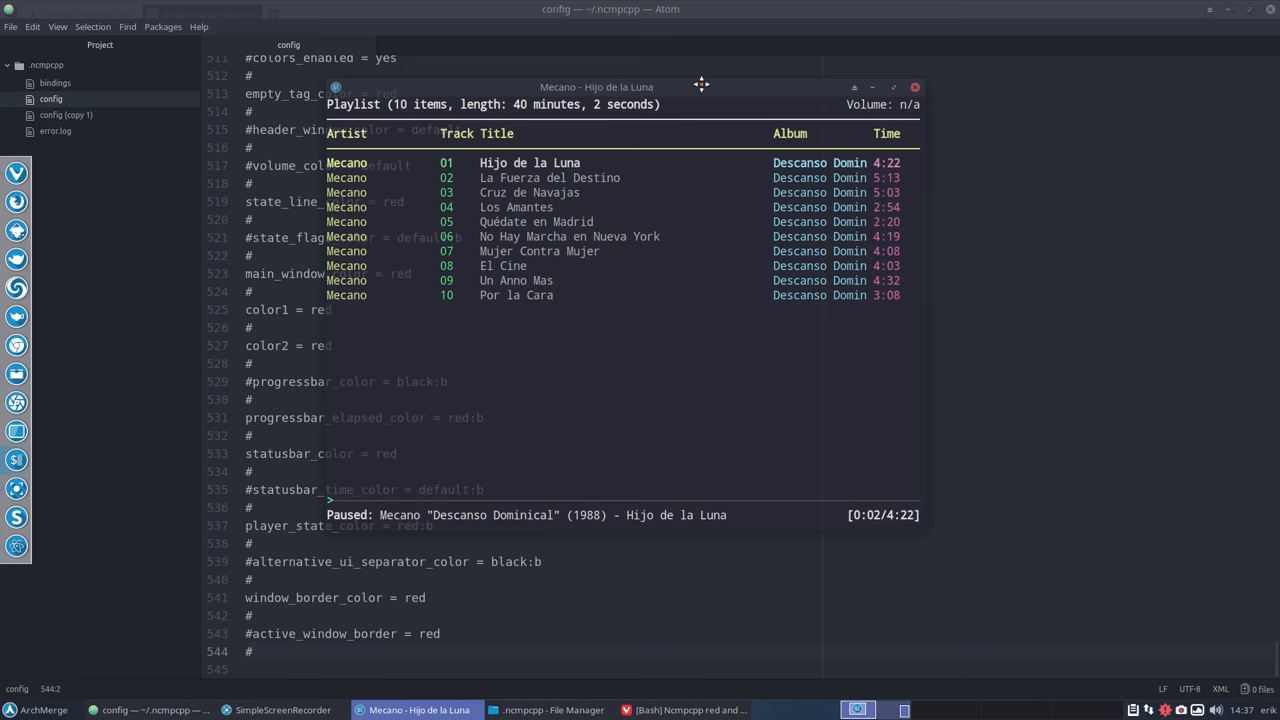
mouse_move(630, 318)
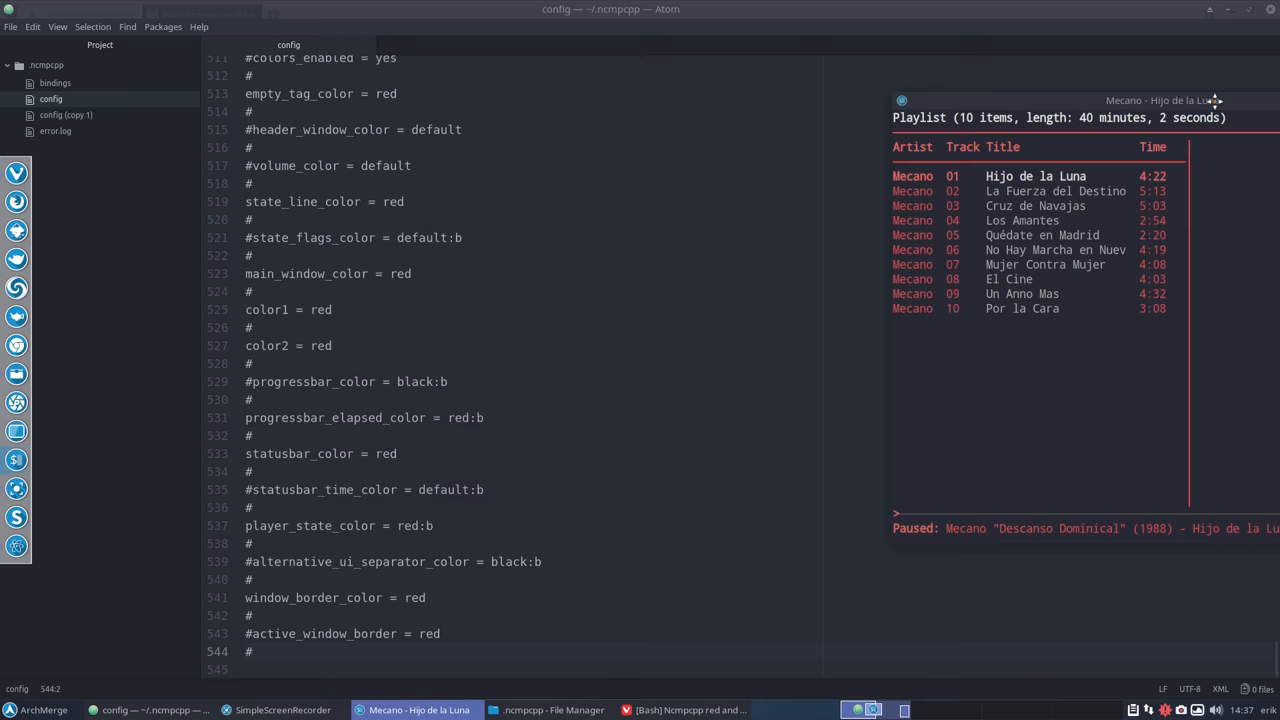
Restart ncmpcpp so the Mecano playlist shows in the red-and-white theme.
left_click(1210, 8)
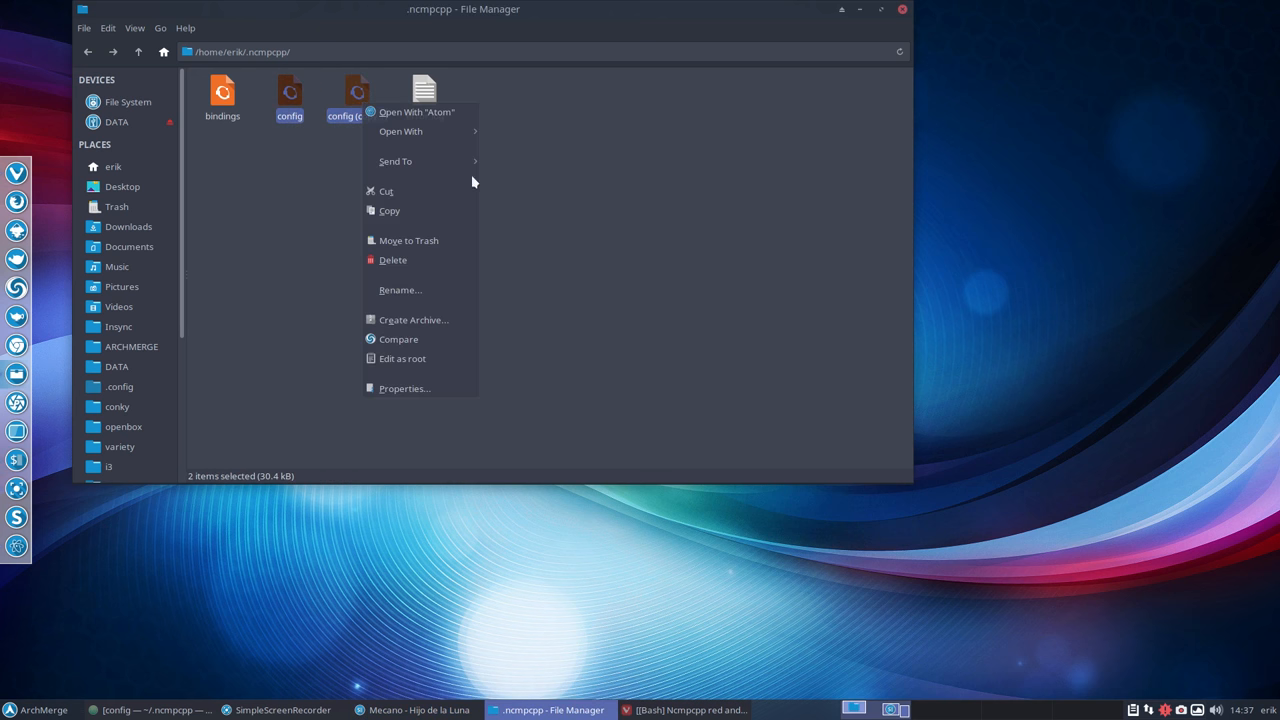
mouse_move(398, 340)
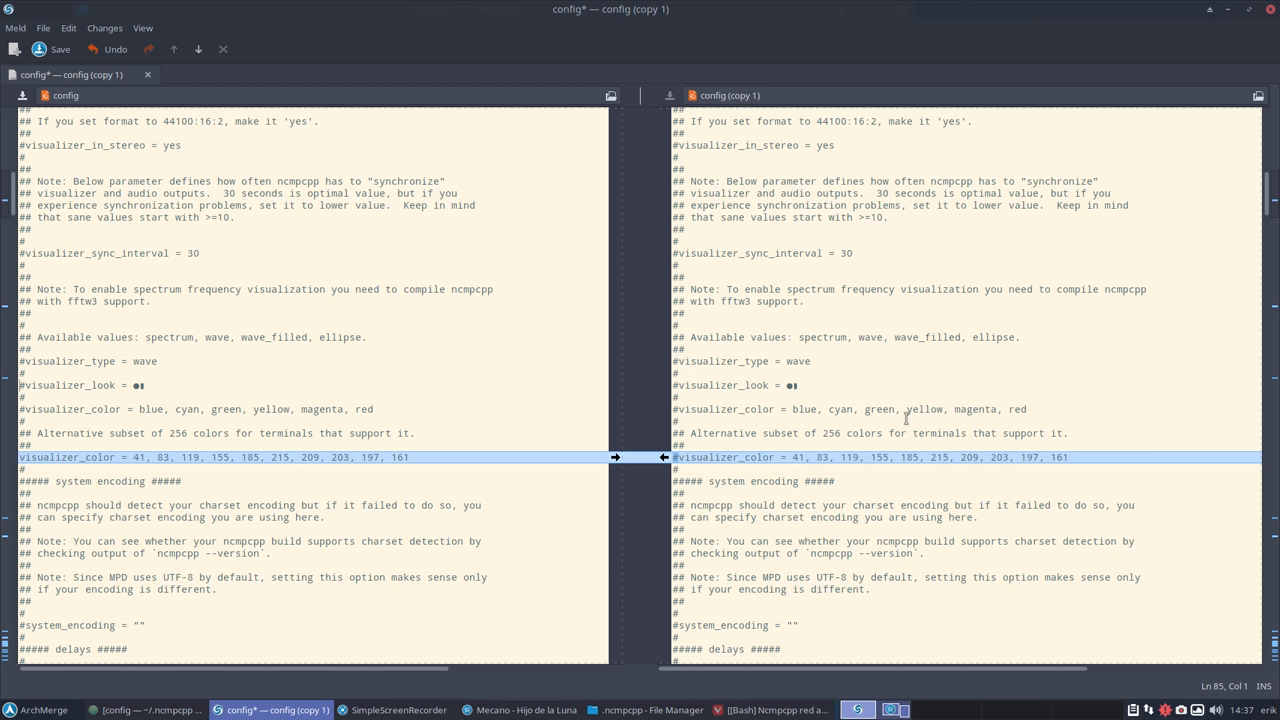
mouse_move(742, 414)
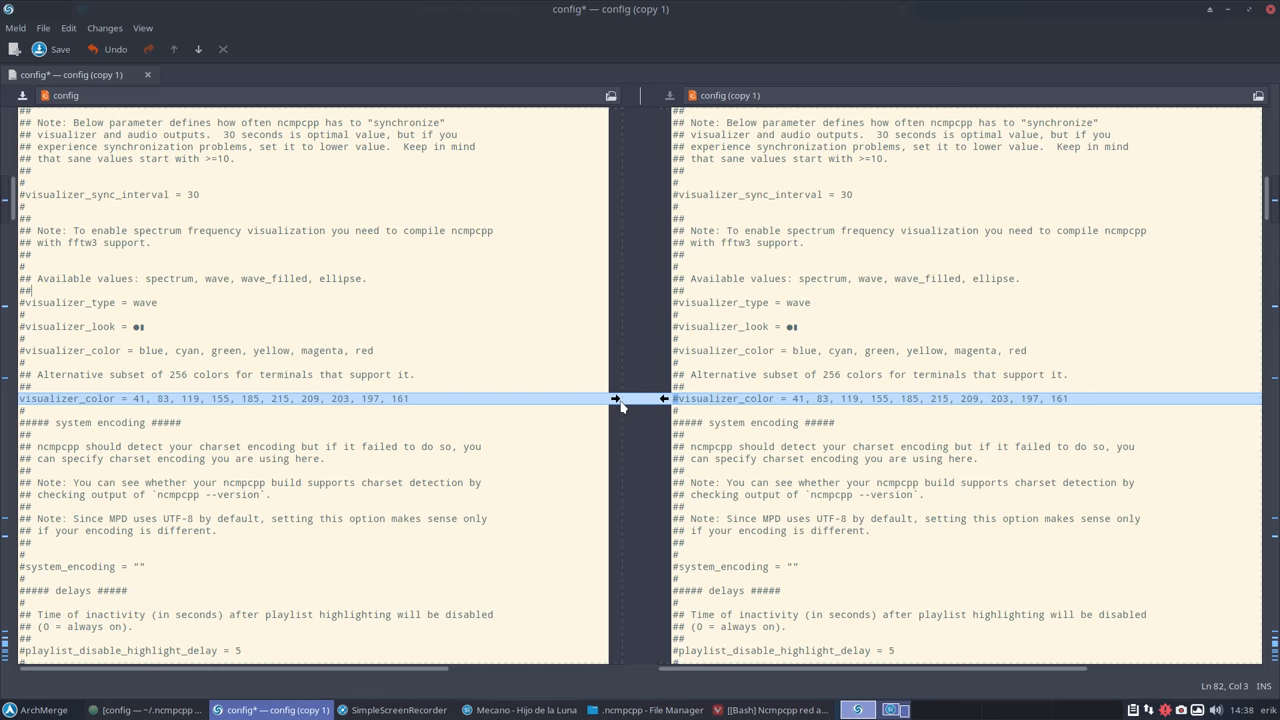
scroll("down", 3)
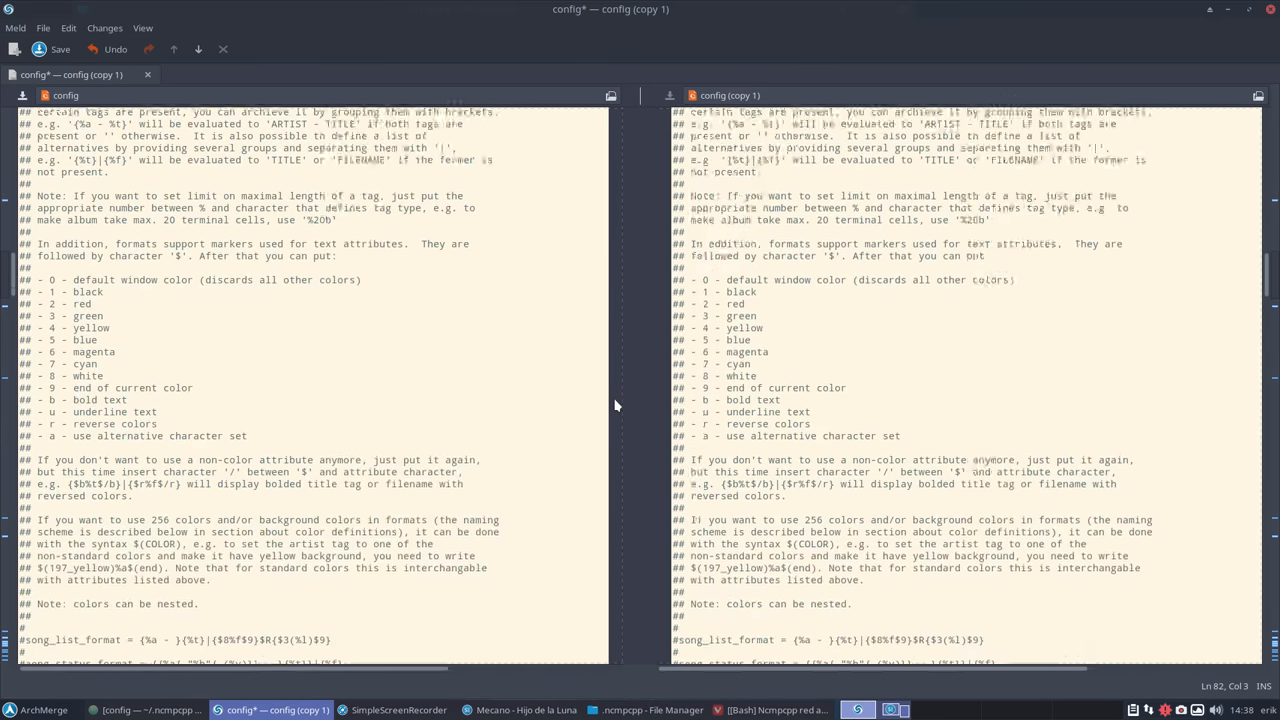
scroll("down", 3)
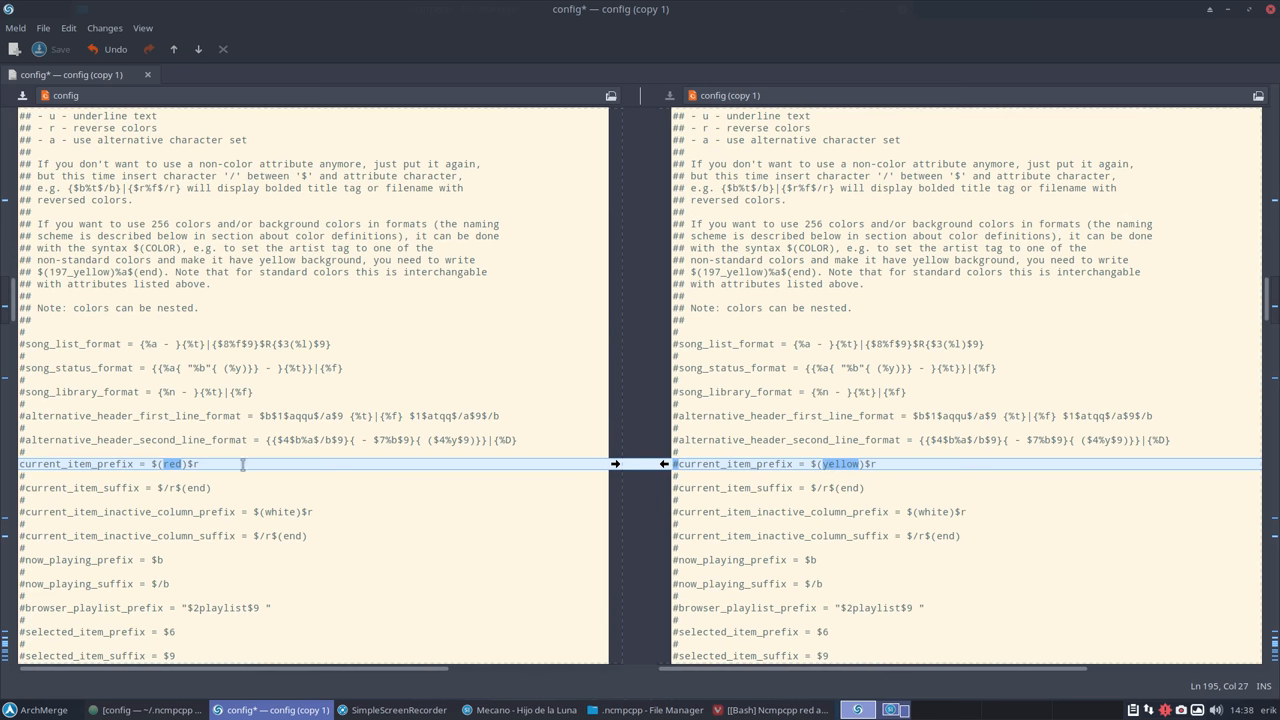
scroll("down", 3)
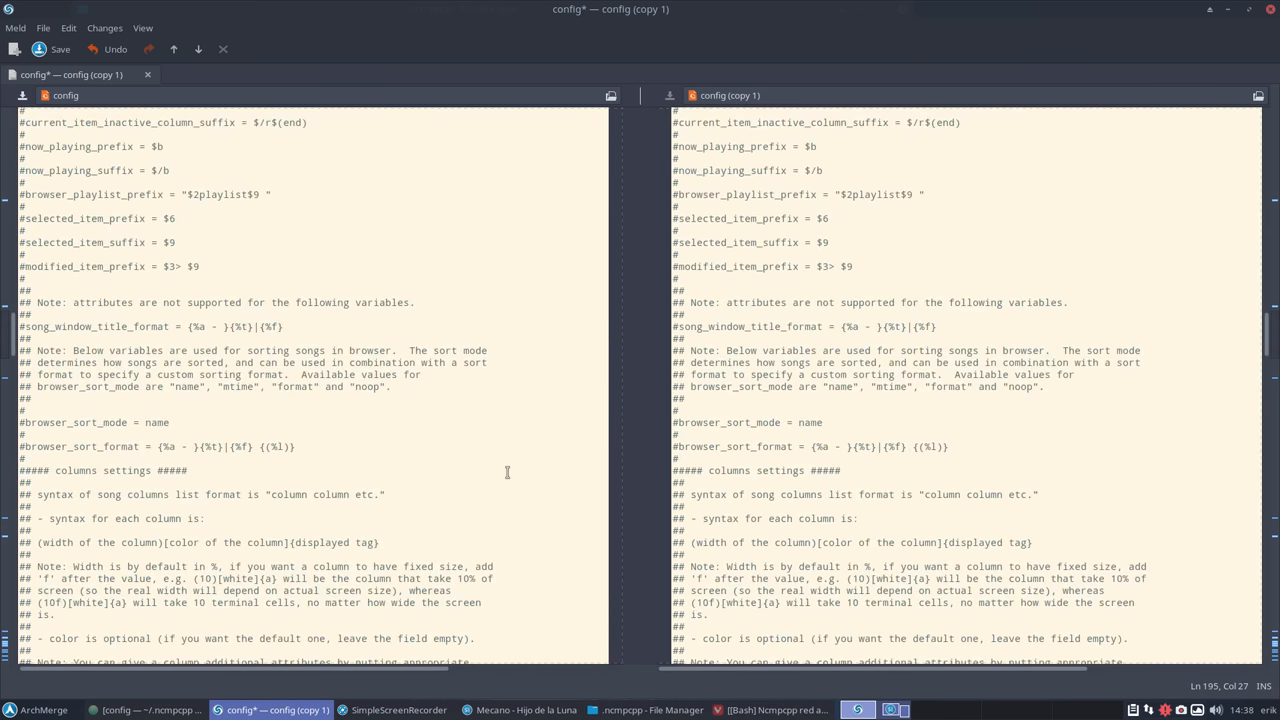
scroll("down", 3)
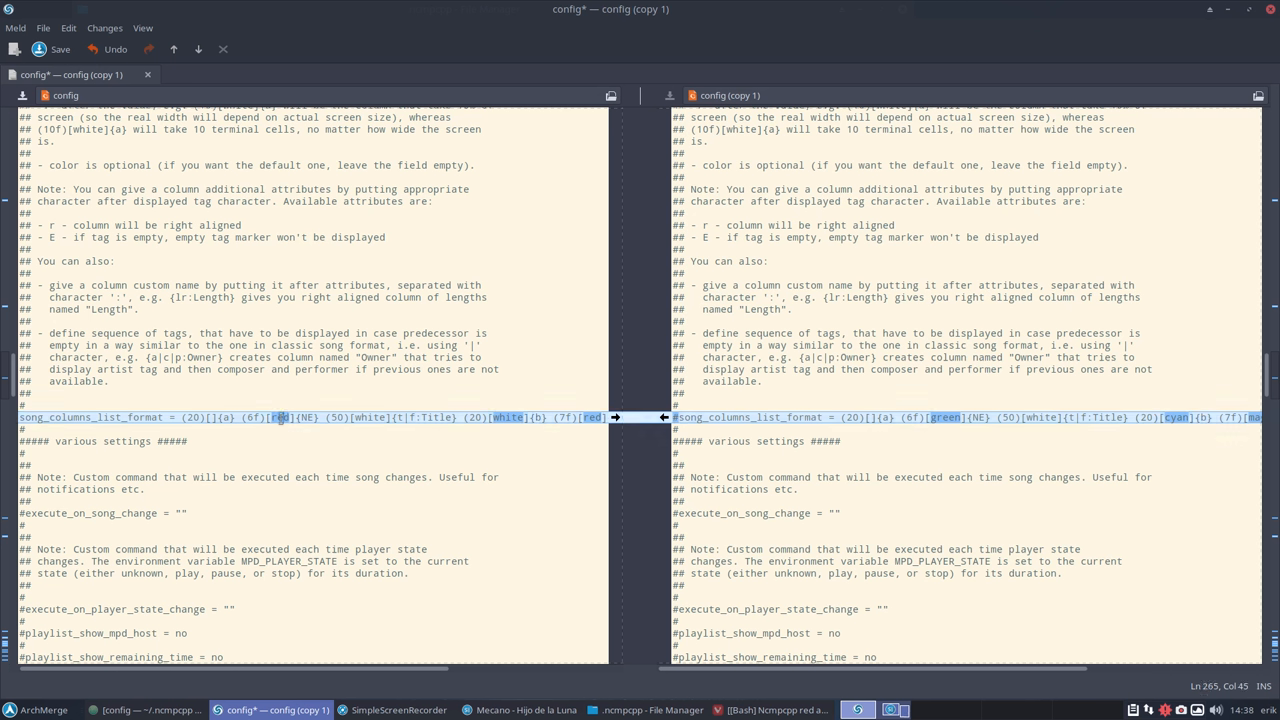
left_click(510, 418)
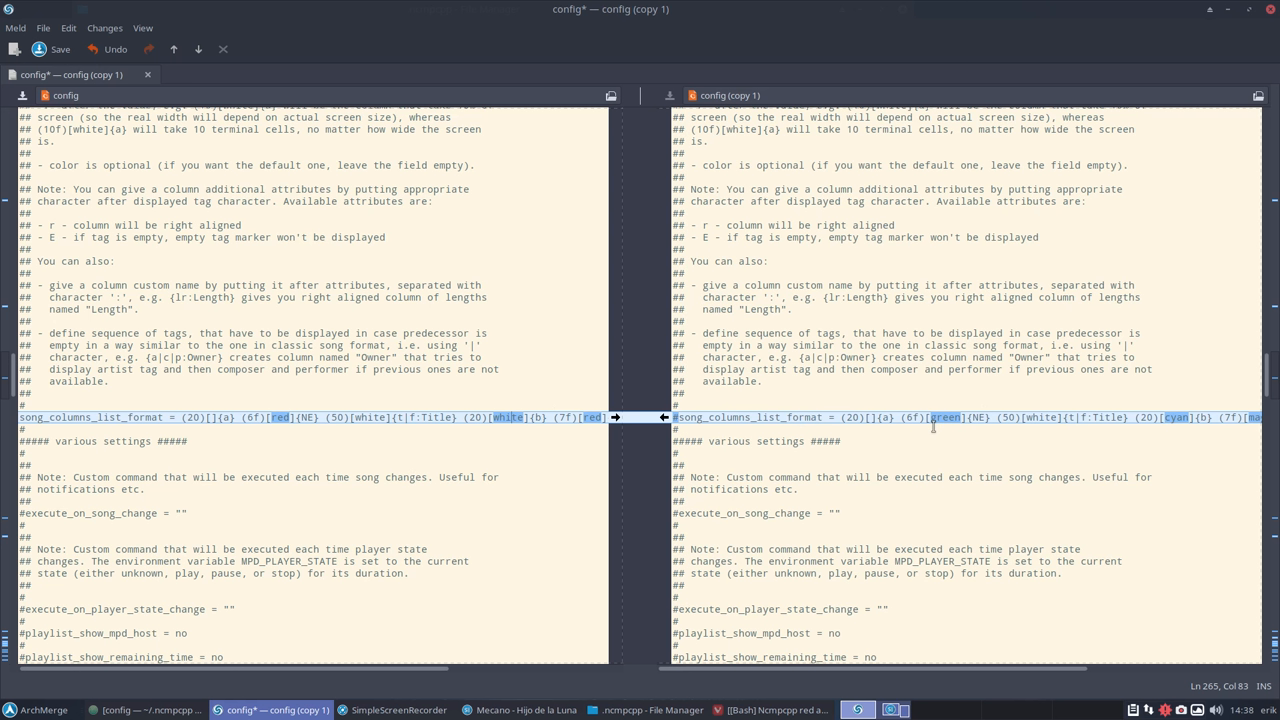
mouse_move(716, 424)
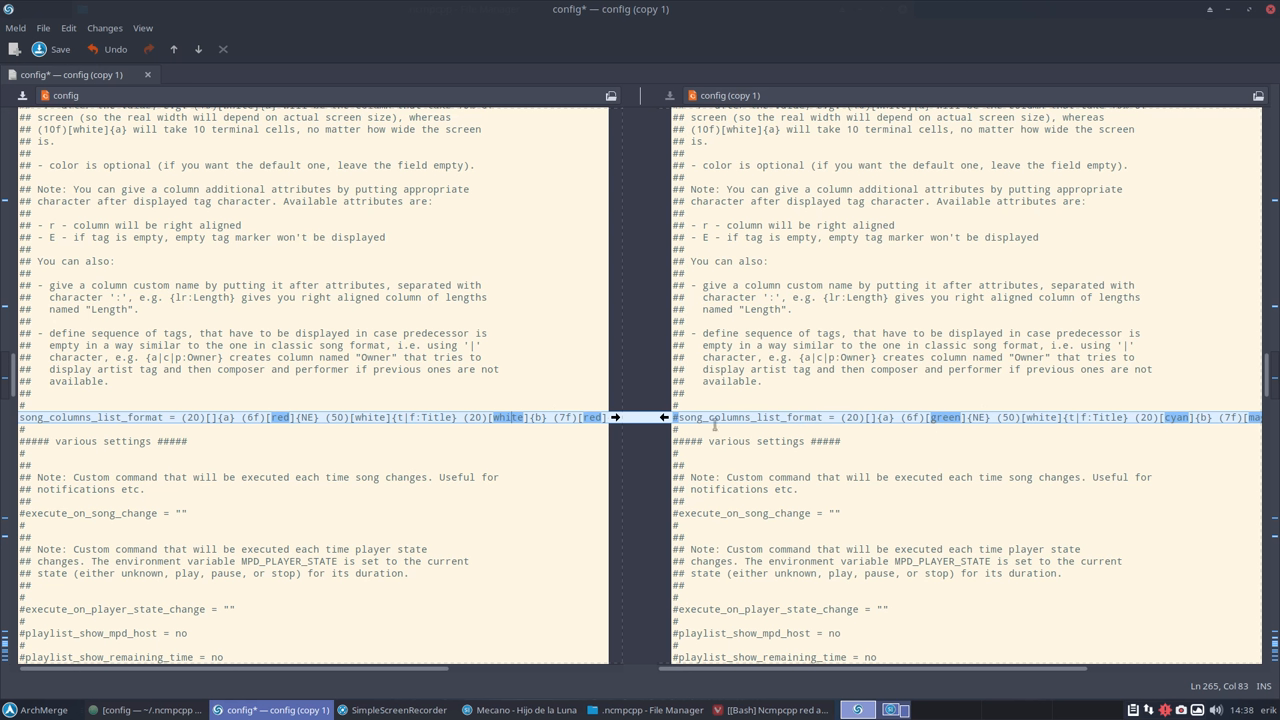
mouse_move(440, 422)
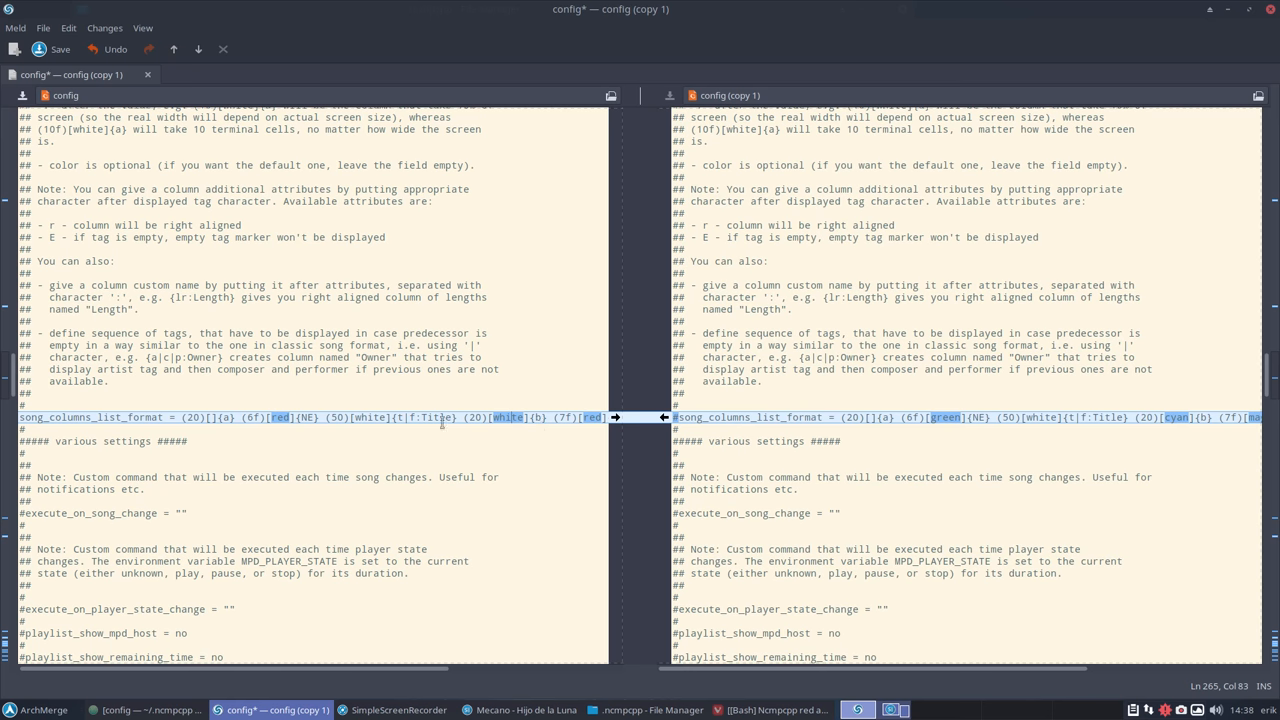
scroll("down", 3)
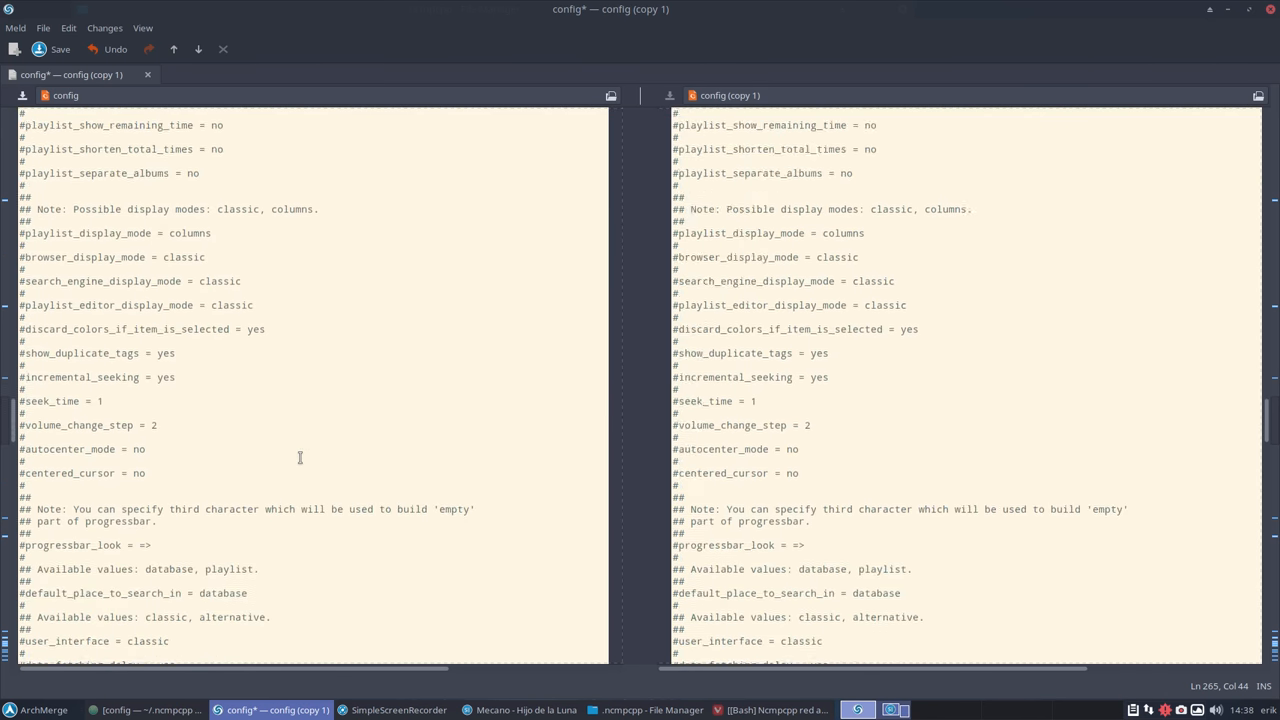
scroll("down", 3)
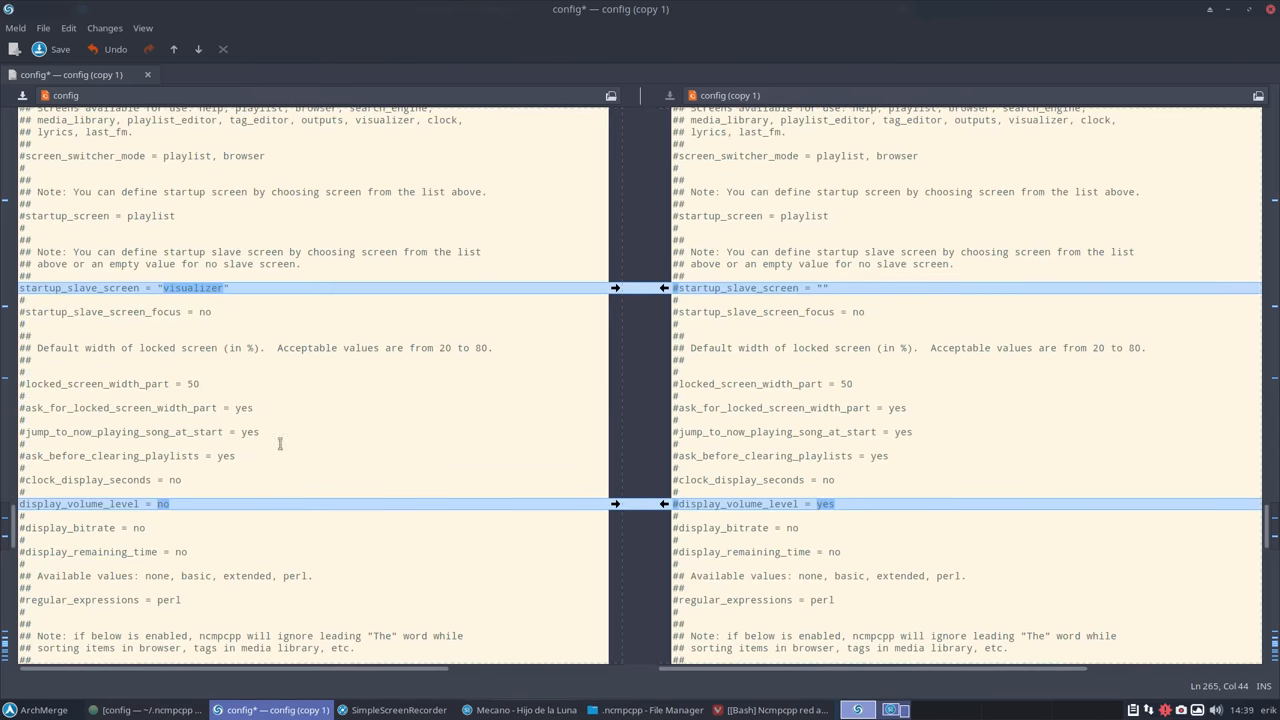
left_click(460, 288)
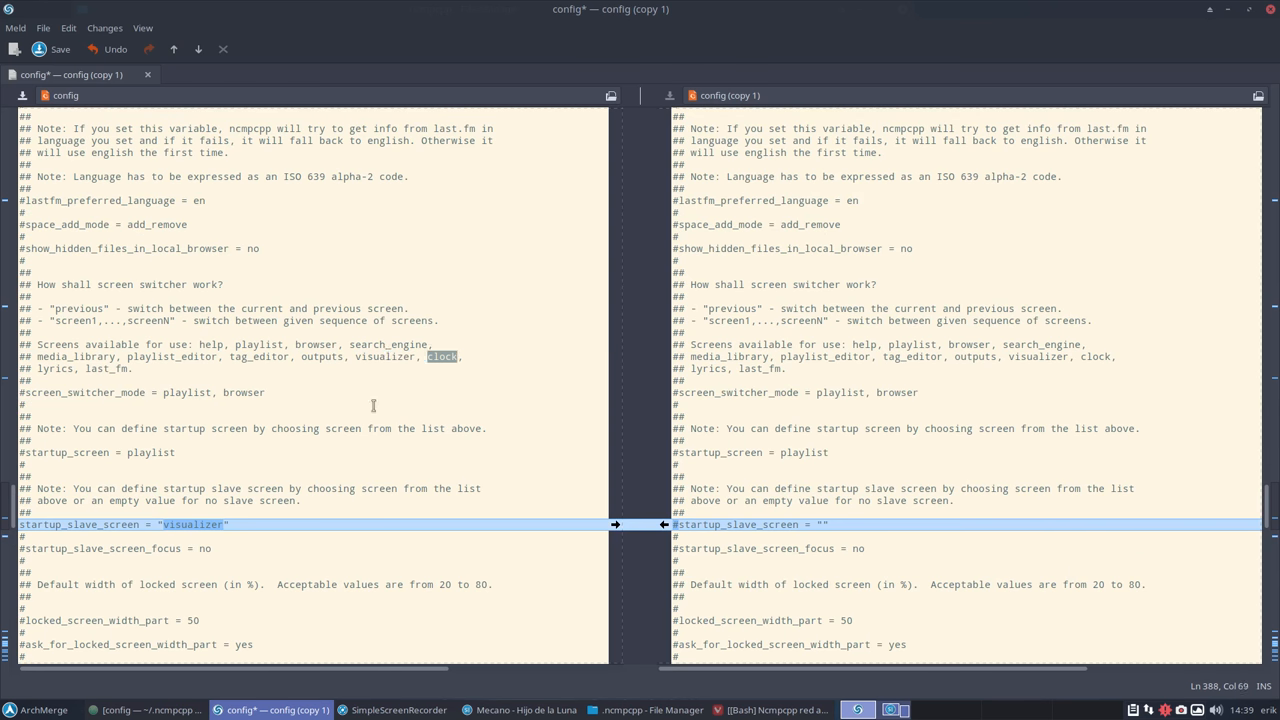
scroll("down", 3)
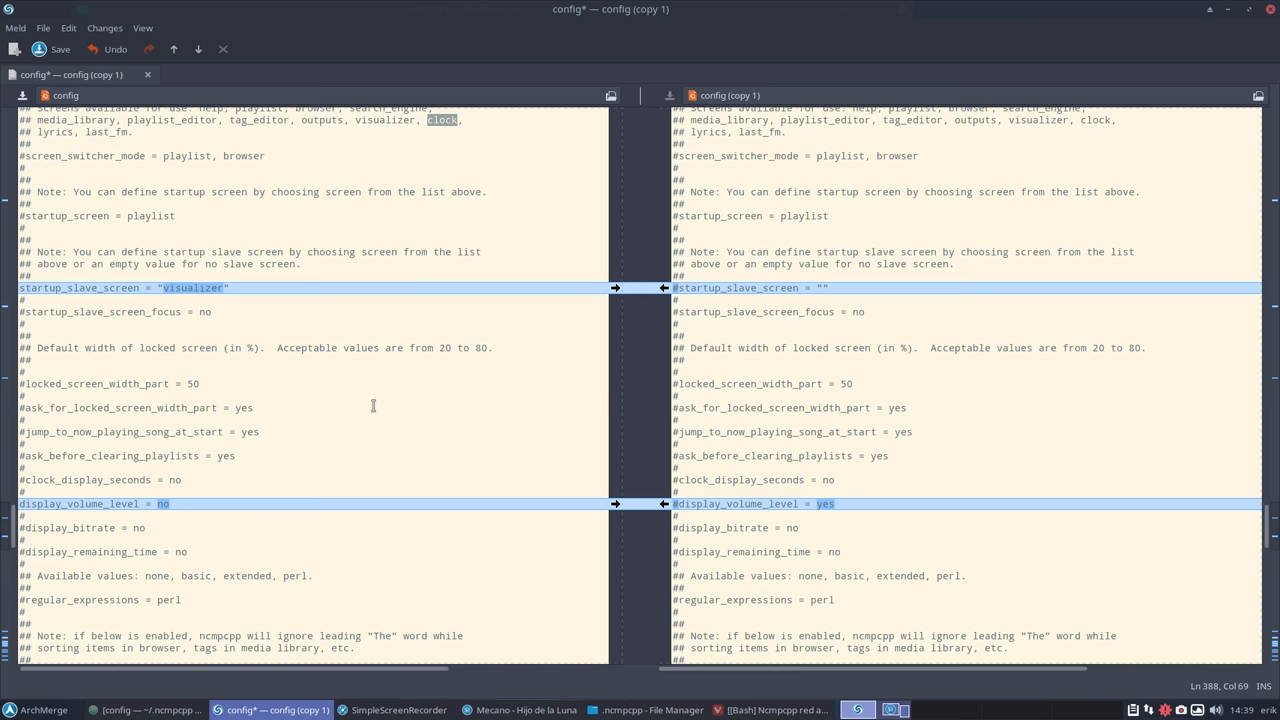
scroll("down", 3)
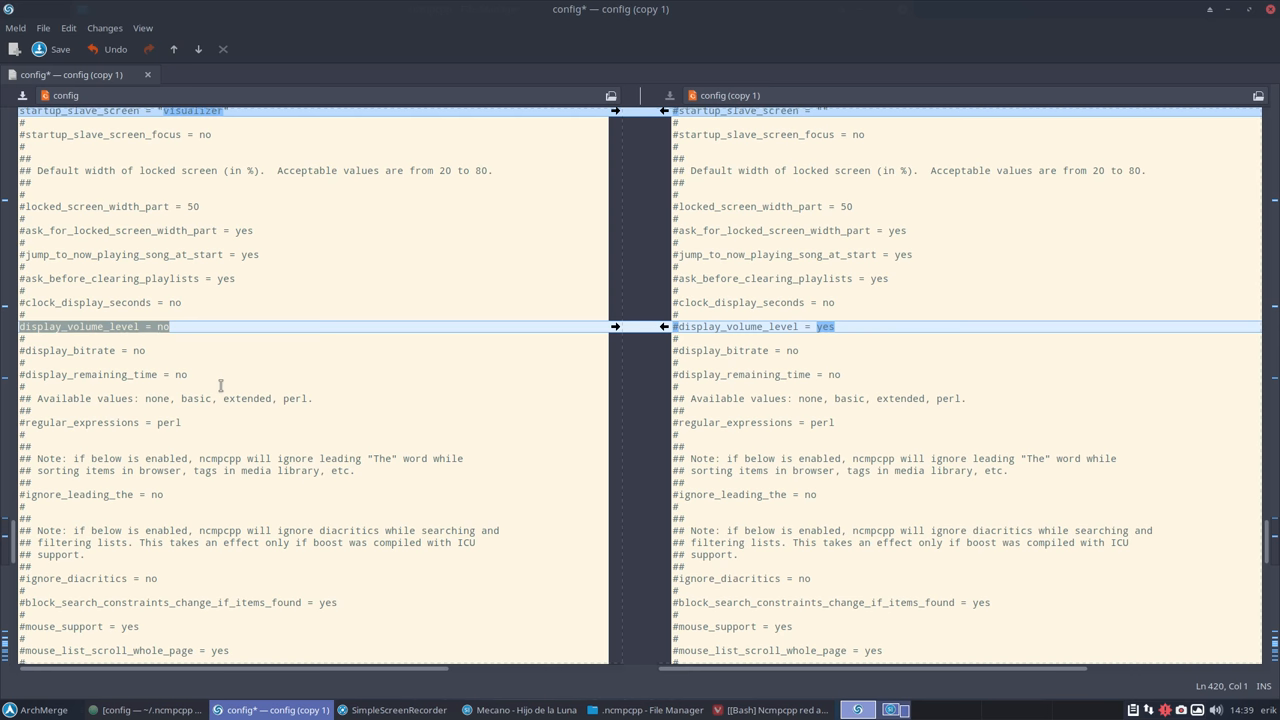
scroll("down", 3)
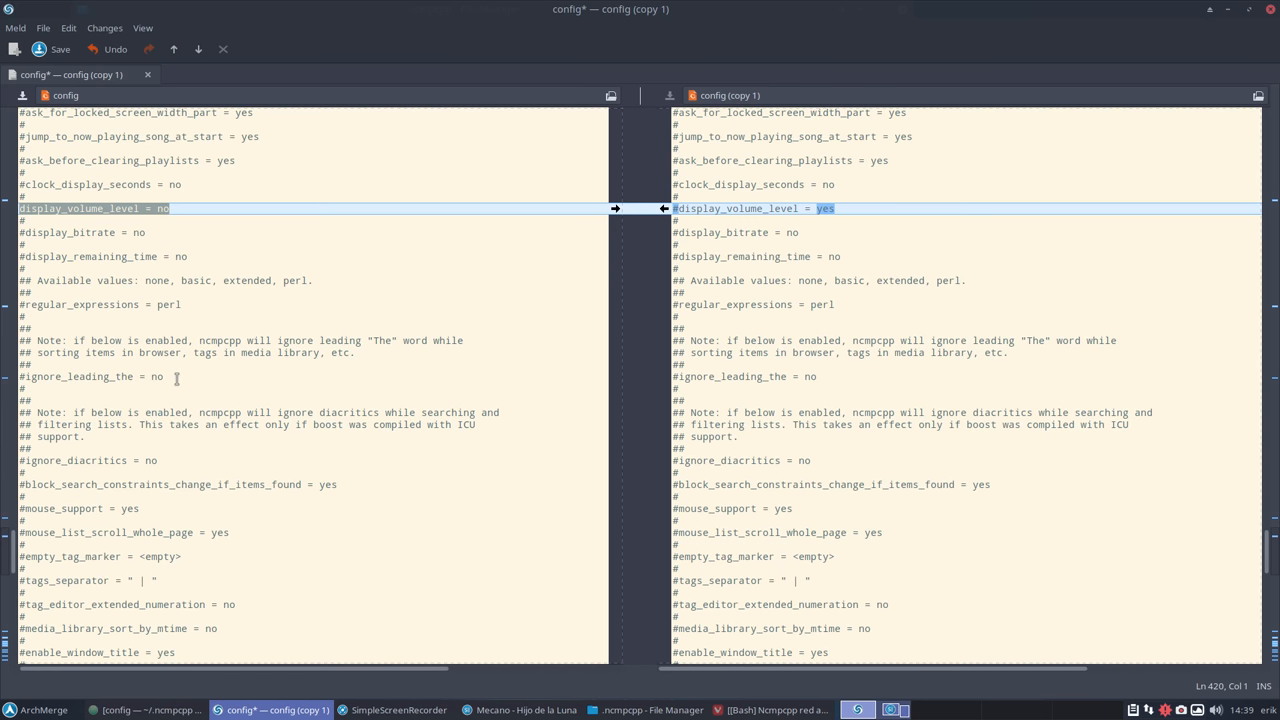
scroll("down", 3)
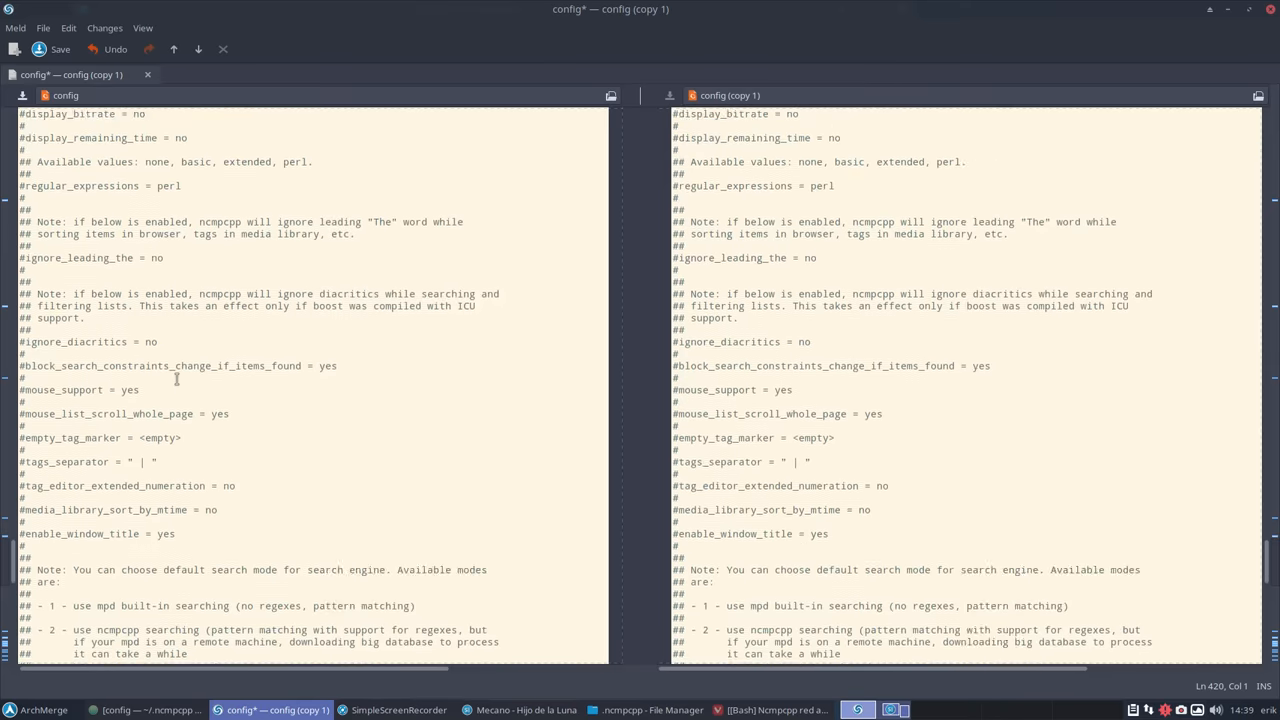
scroll("down", 3)
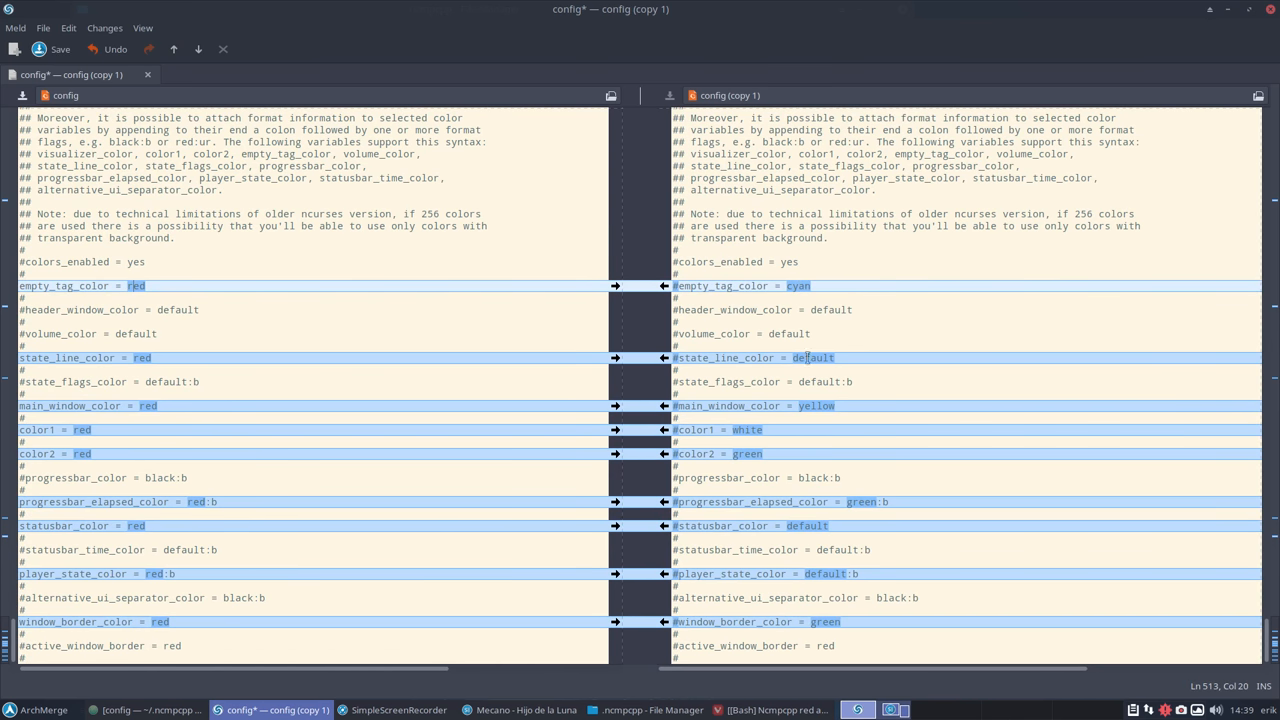
double_click(812, 356)
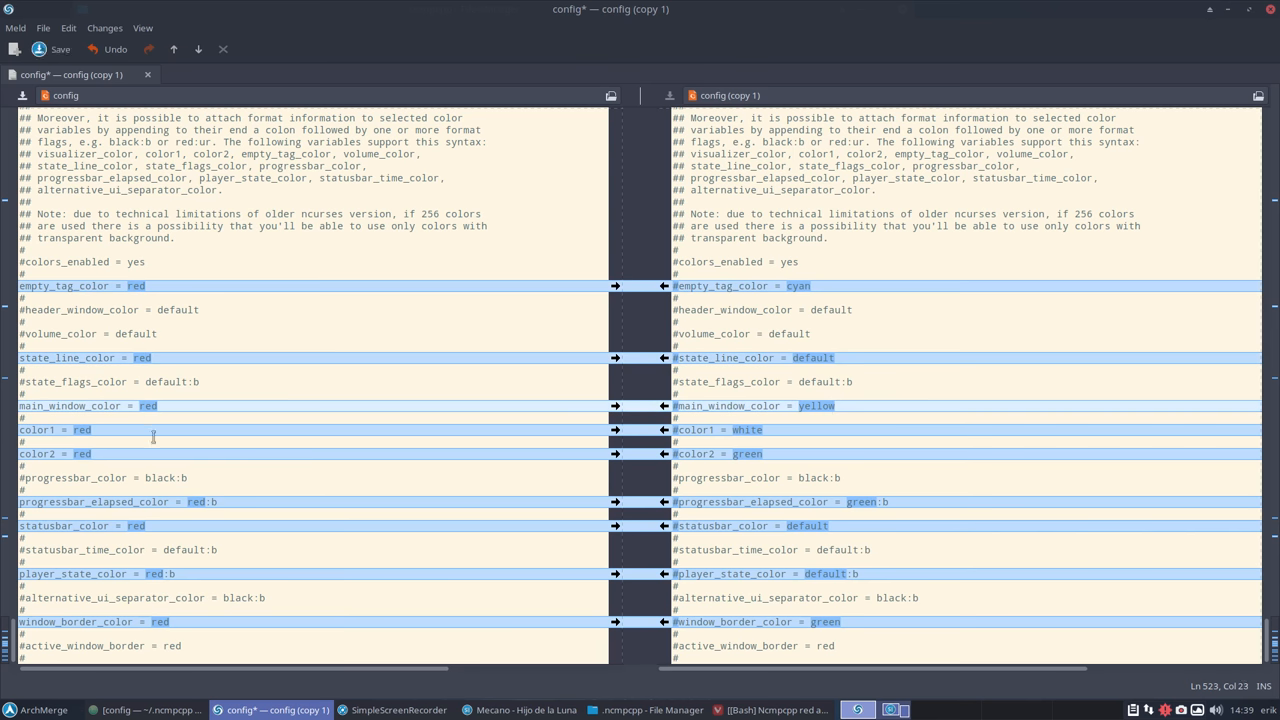
mouse_move(752, 496)
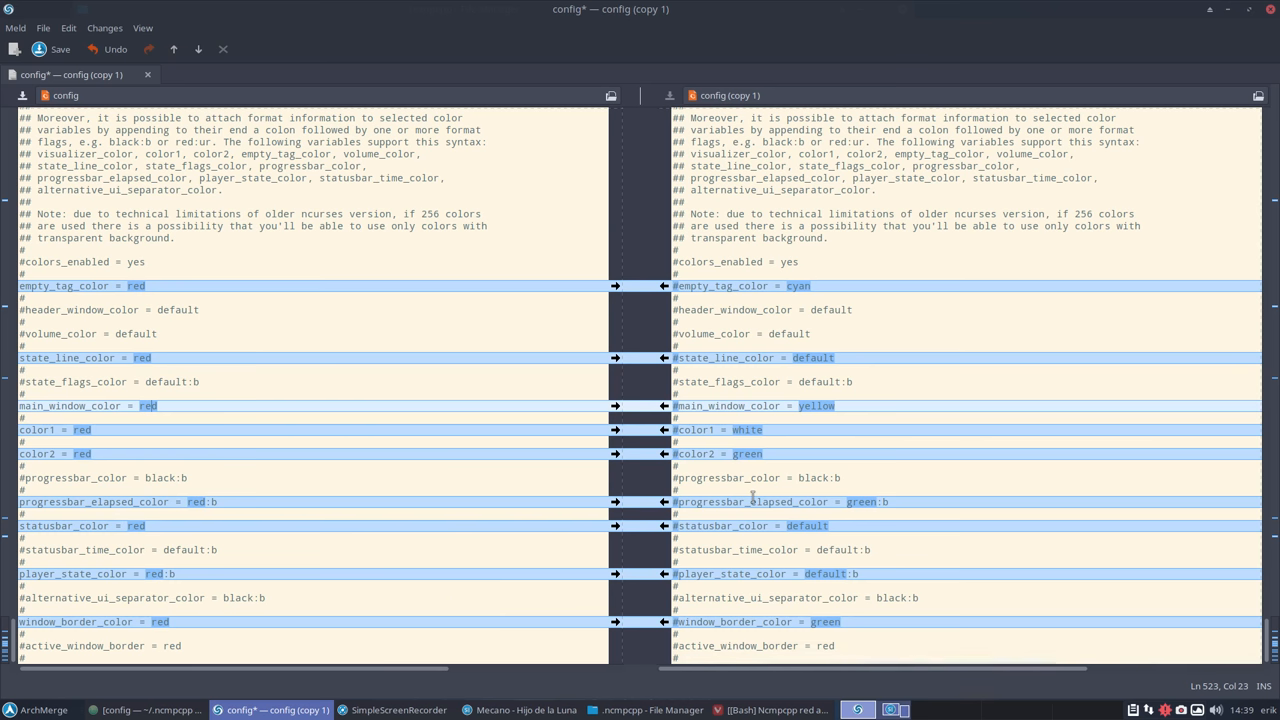
mouse_move(864, 456)
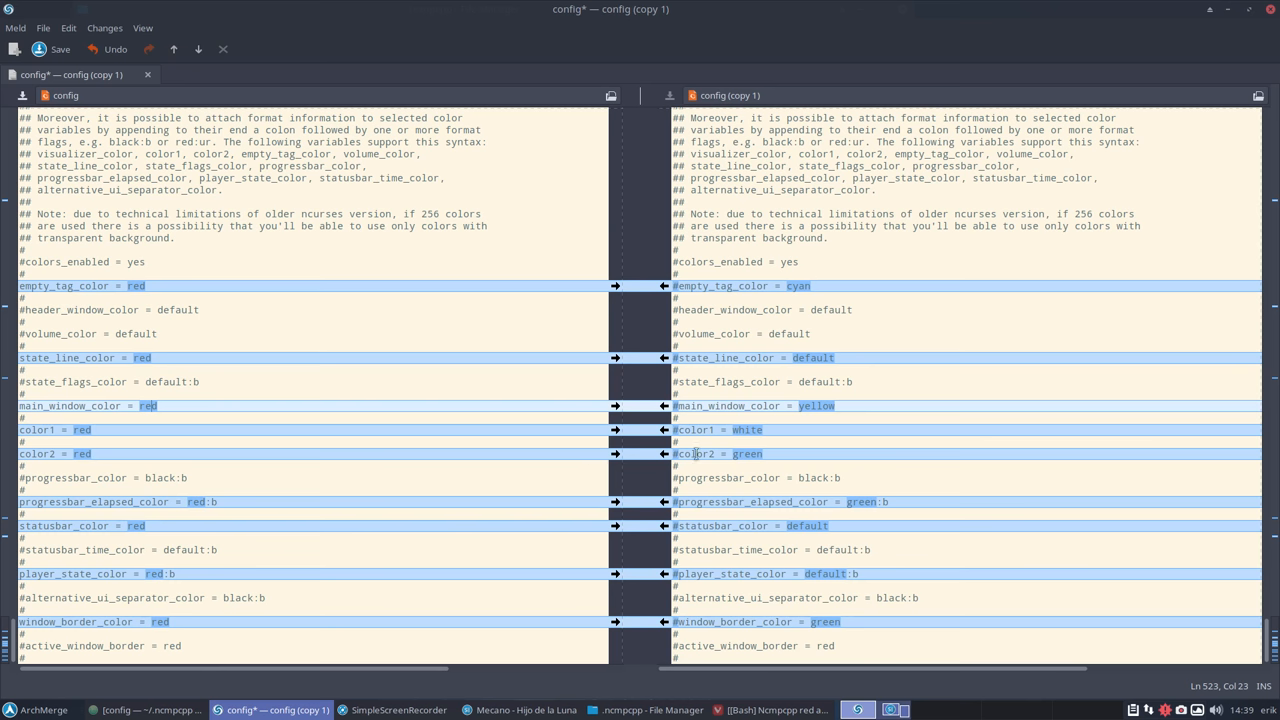
right_click(694, 452)
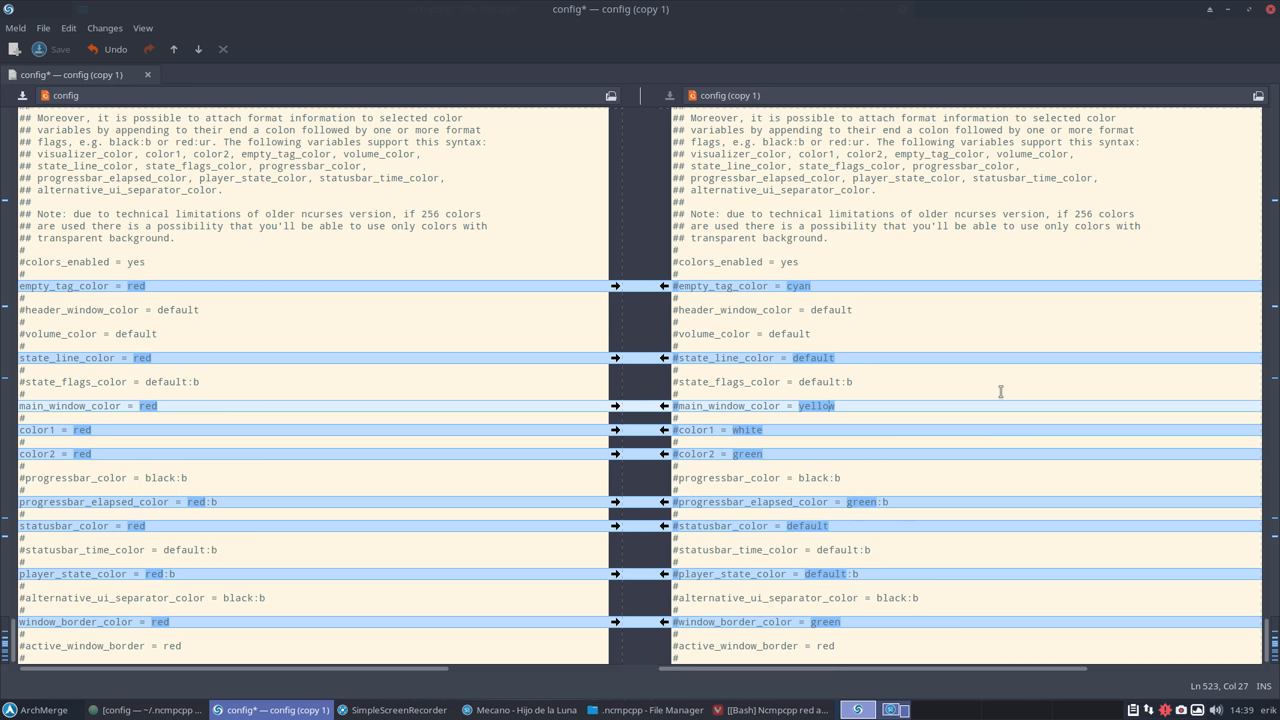
mouse_move(806, 512)
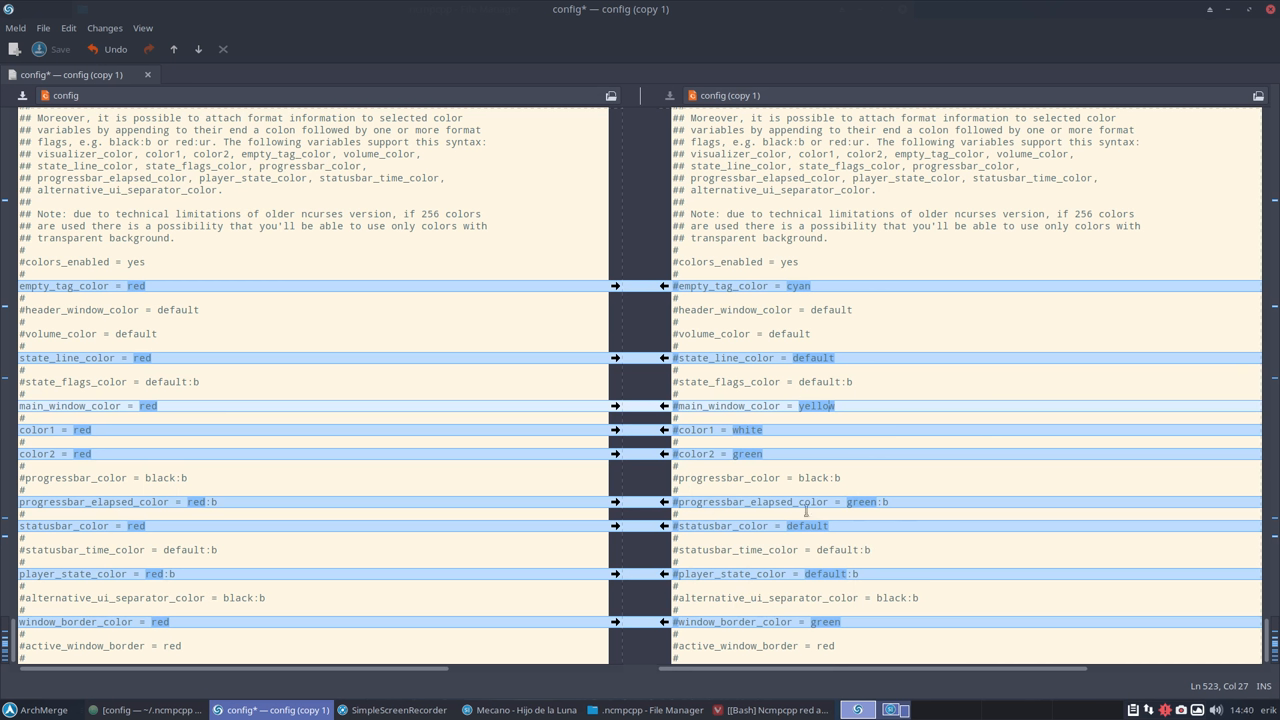
mouse_move(160, 308)
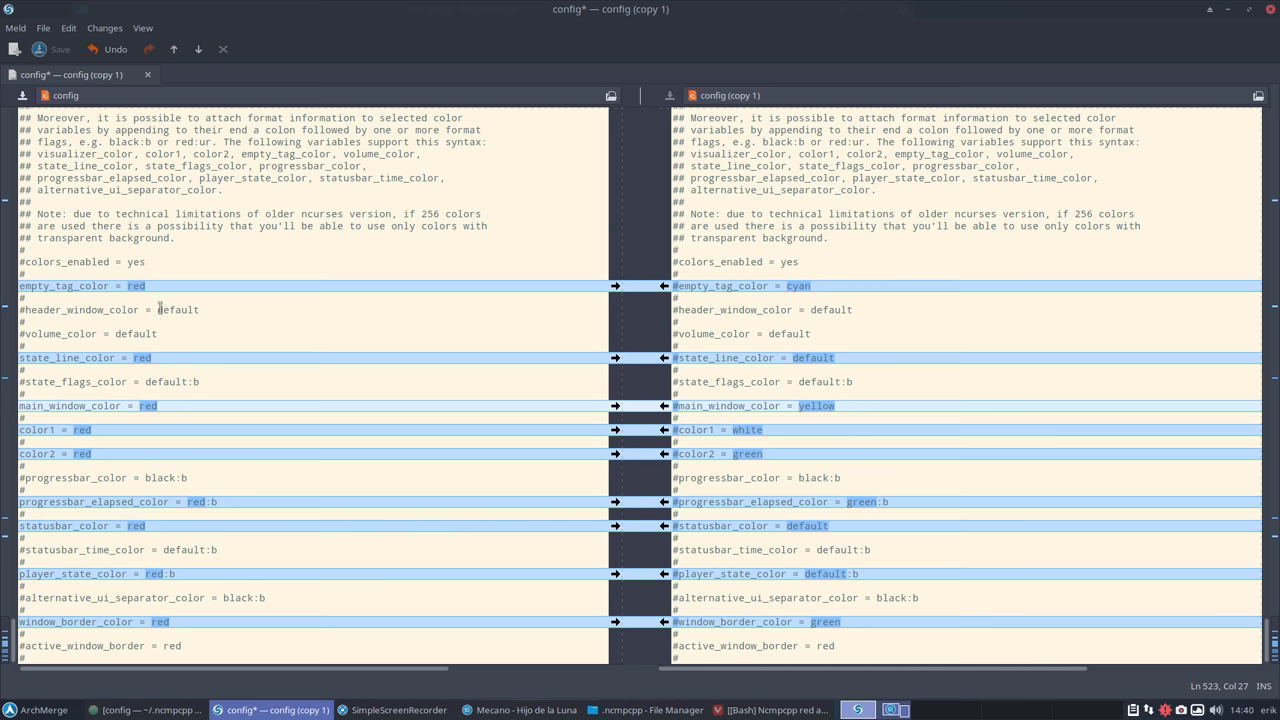